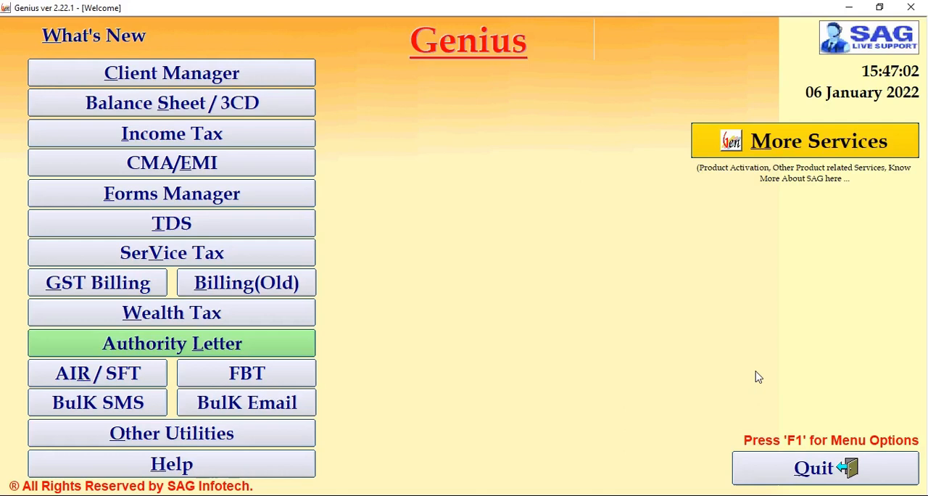
mouse_move(172, 134)
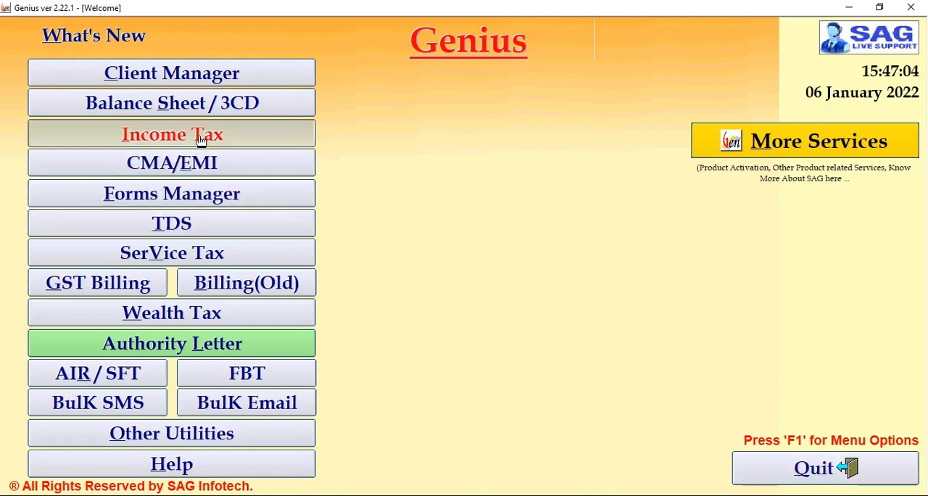
- Open Summarized Details (New) under Income Tax, showing A.Y. 2021-22 report fields
click(171, 135)
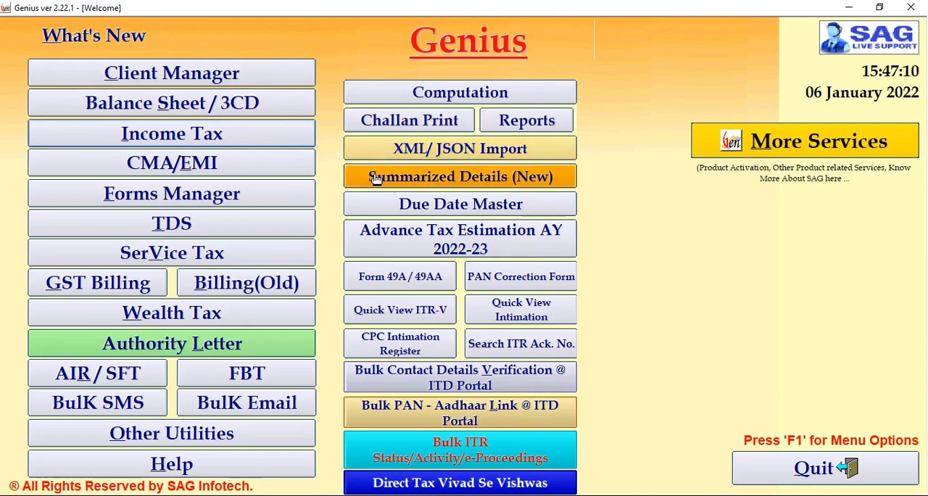
click(459, 177)
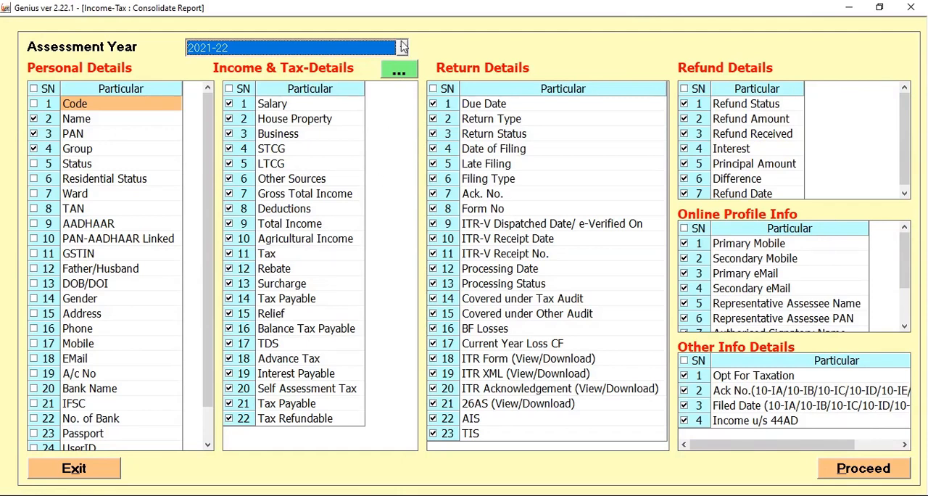
- Switch the consolidated report's assessment year from 2021-22 to 2020-21
click(402, 47)
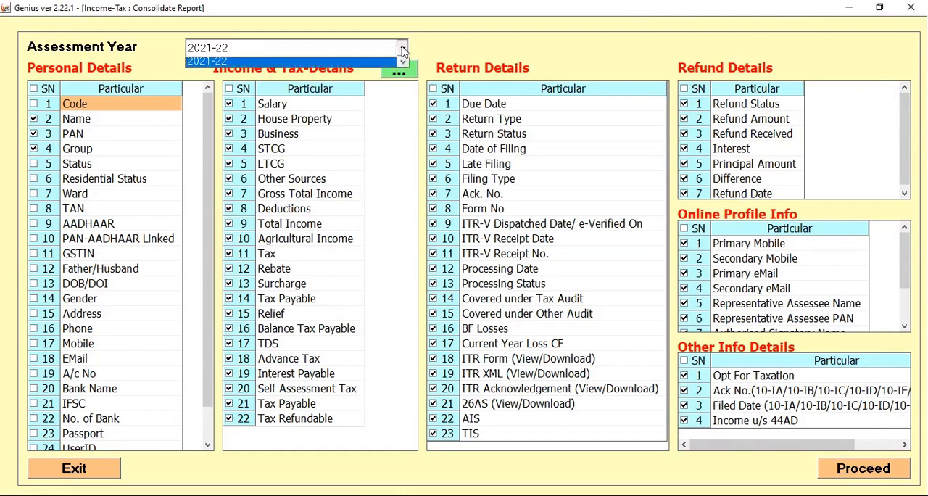
click(207, 61)
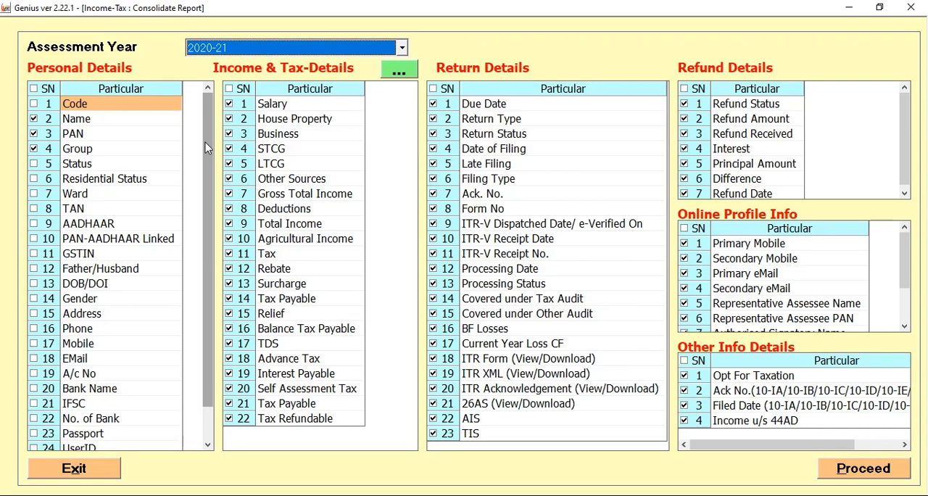
mouse_move(167, 138)
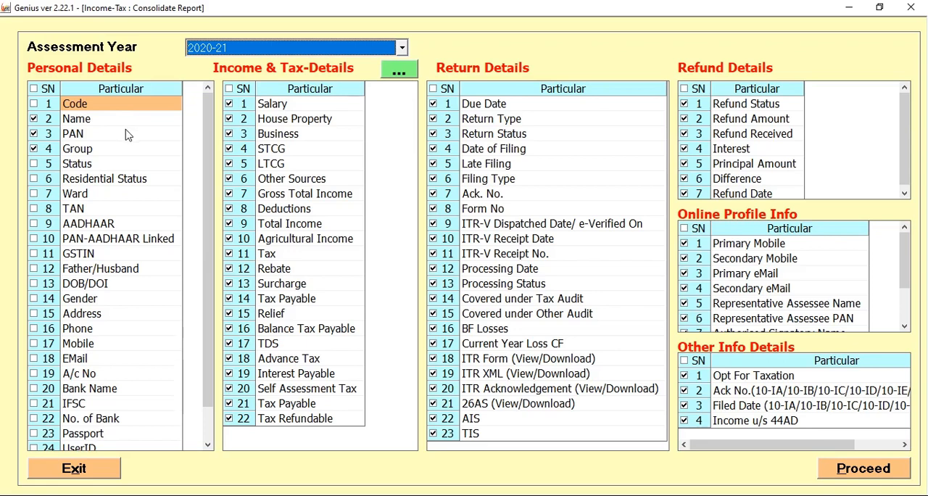
mouse_move(133, 143)
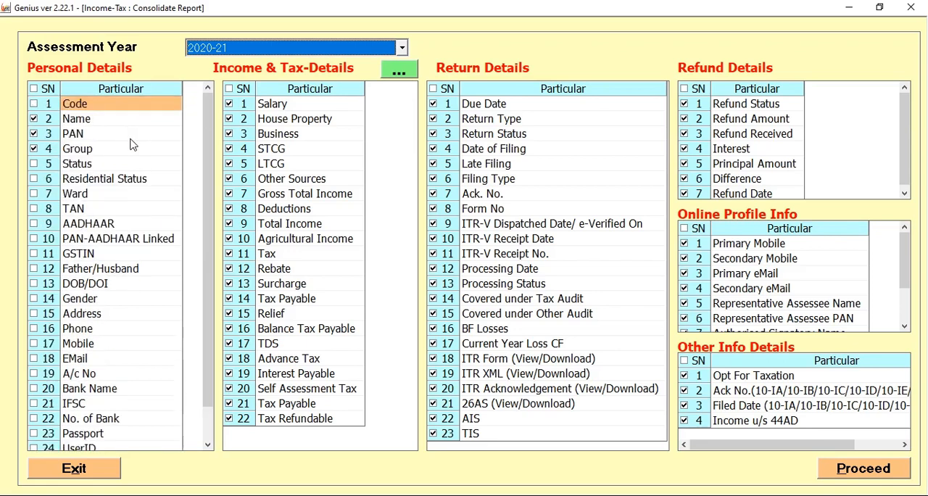
mouse_move(131, 163)
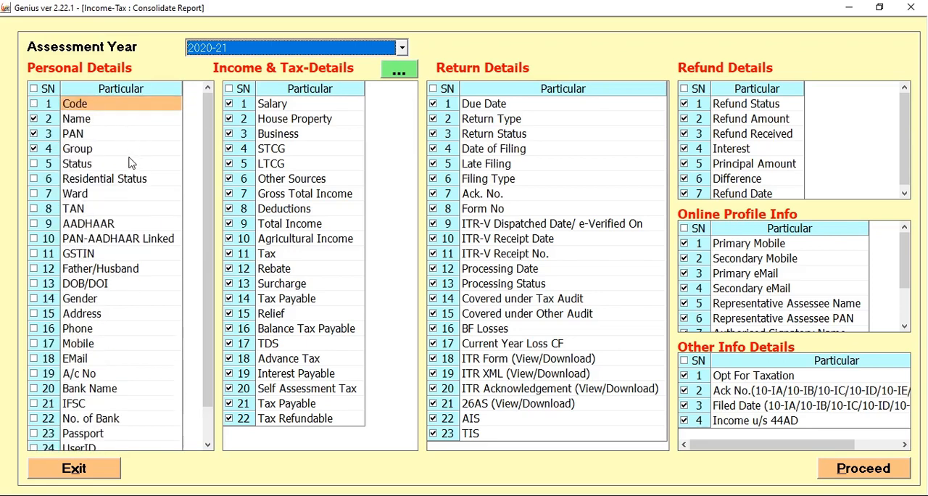
mouse_move(132, 168)
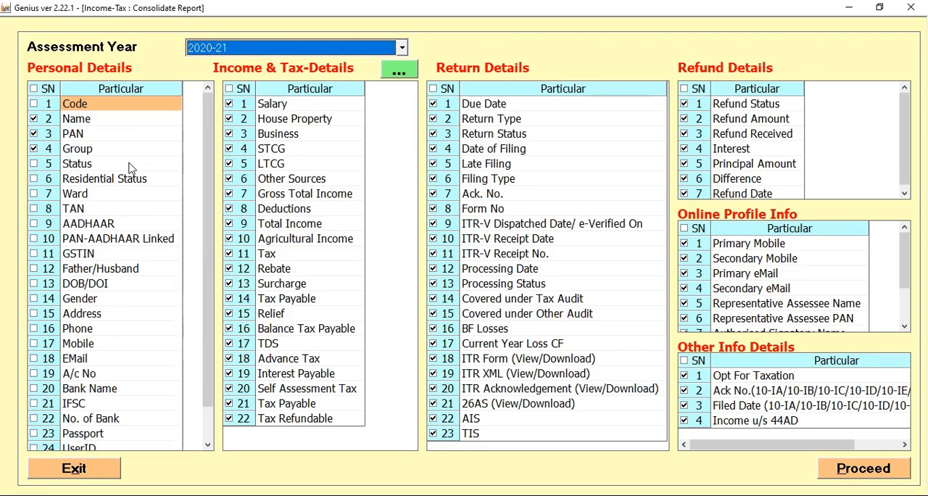
mouse_move(302, 159)
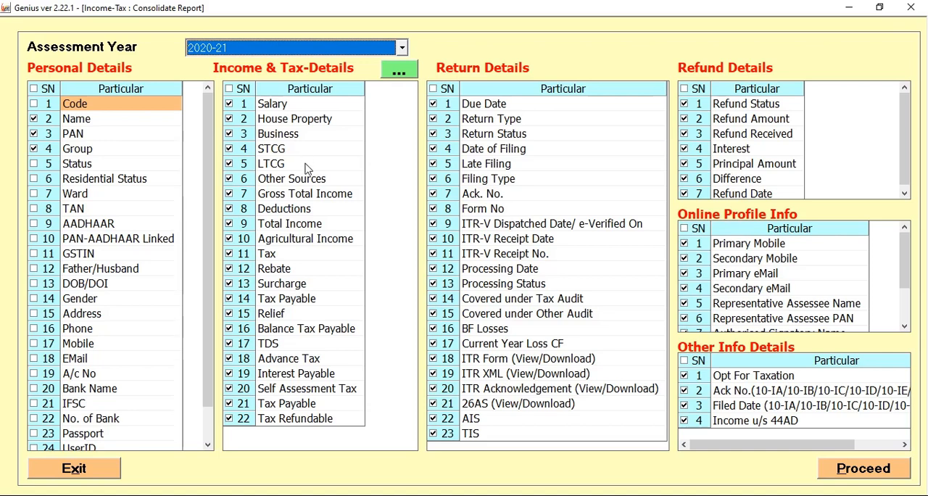
mouse_move(490, 161)
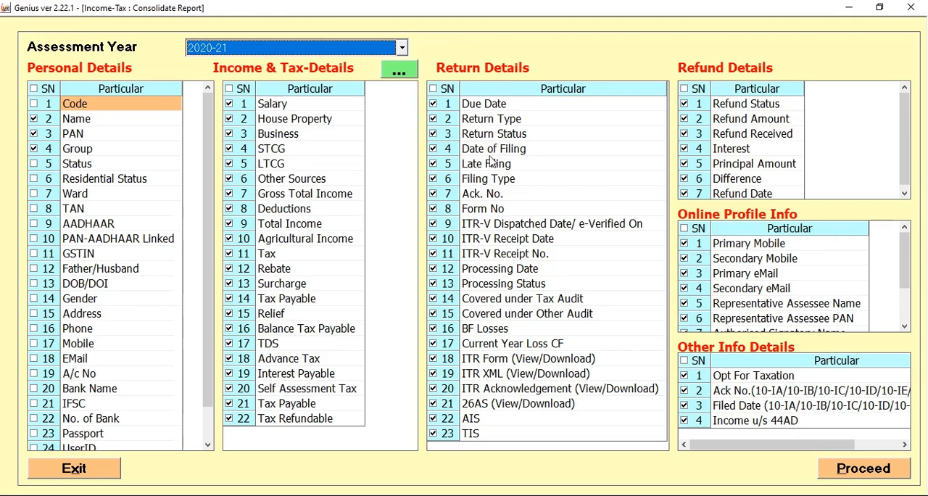
mouse_move(521, 187)
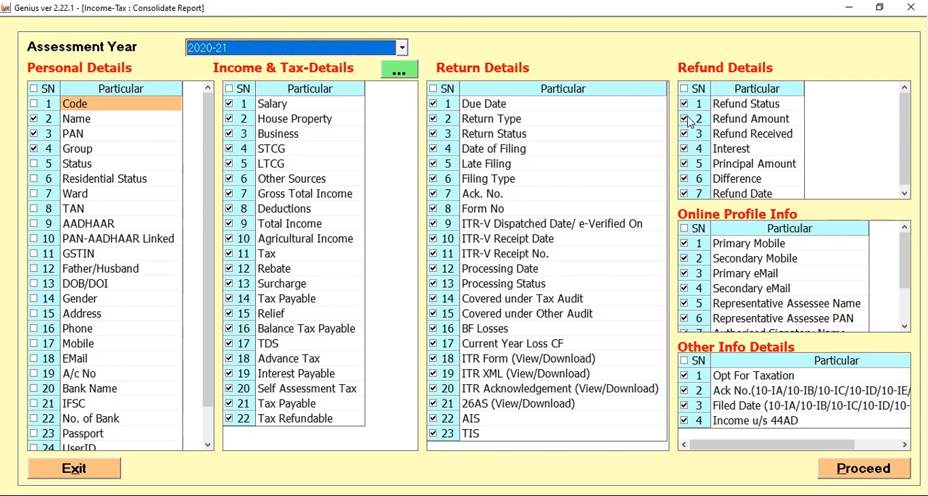
mouse_move(748, 125)
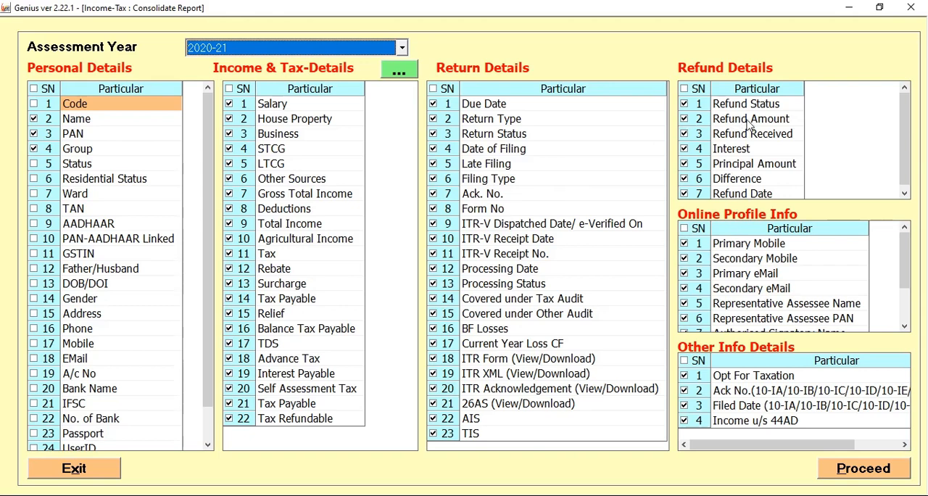
mouse_move(746, 148)
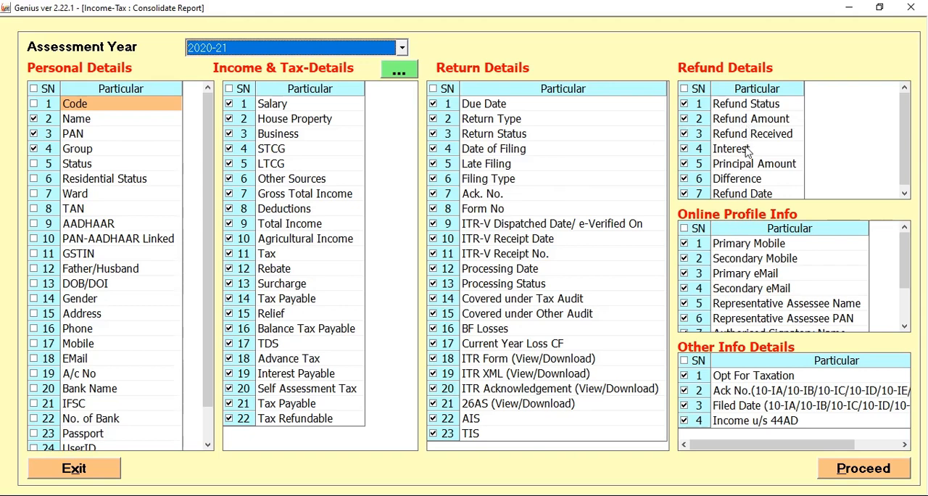
mouse_move(741, 225)
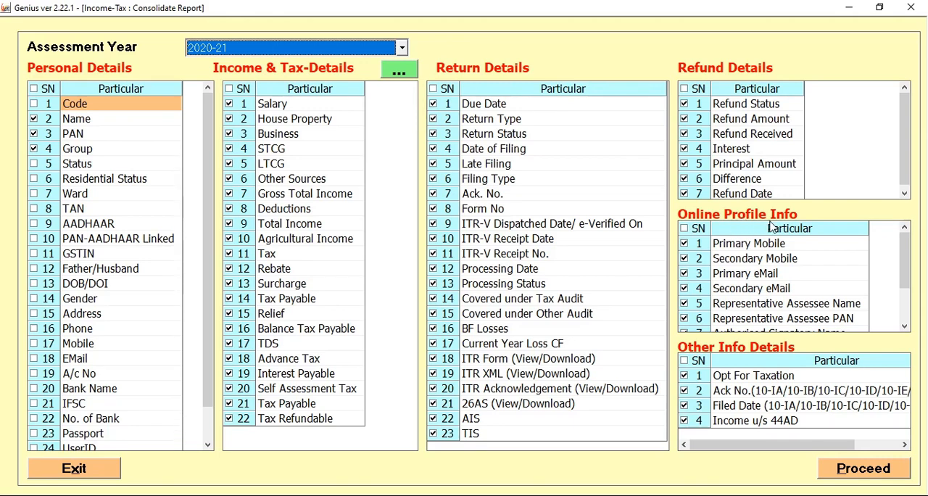
mouse_move(758, 245)
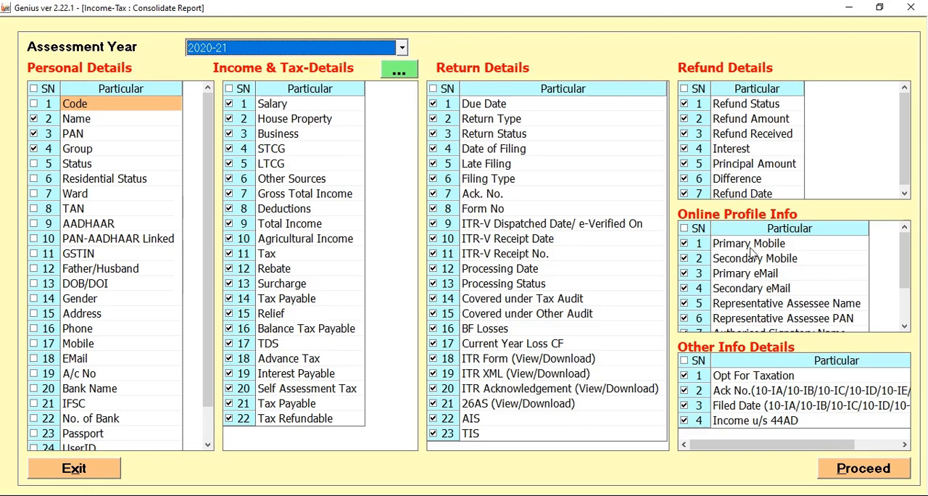
mouse_move(752, 261)
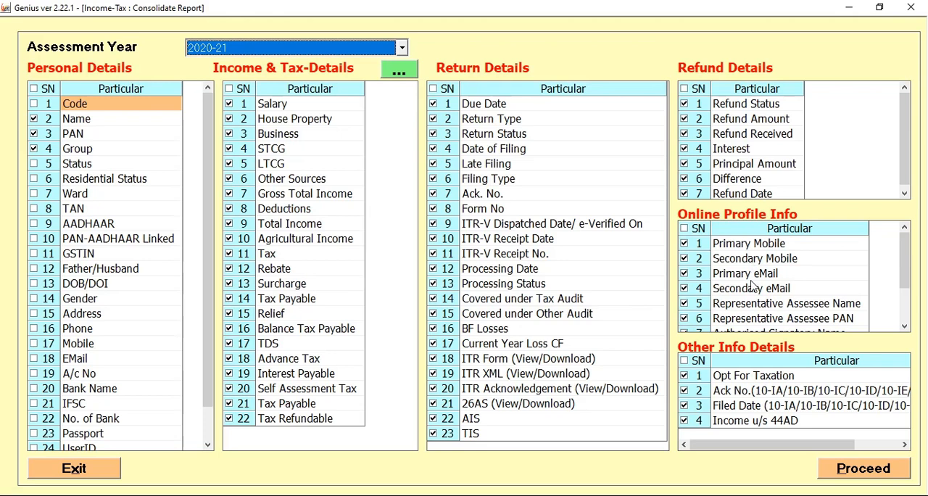
mouse_move(734, 109)
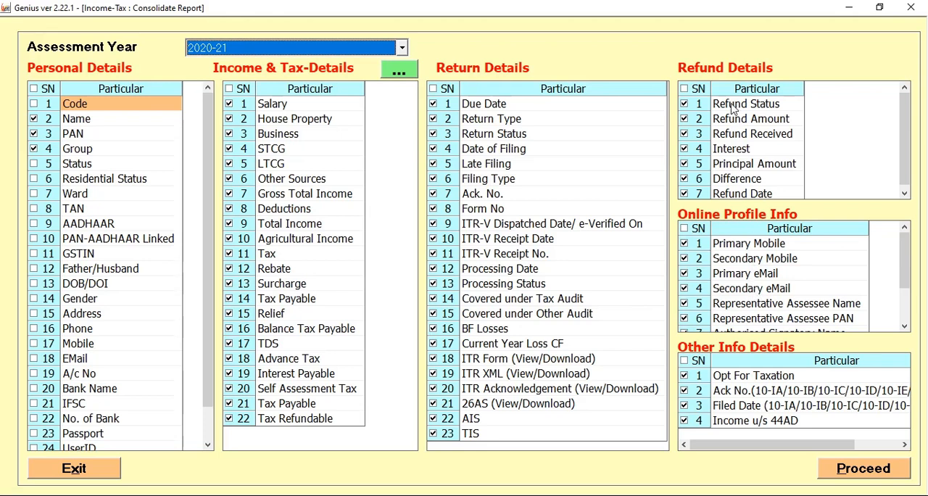
mouse_move(575, 159)
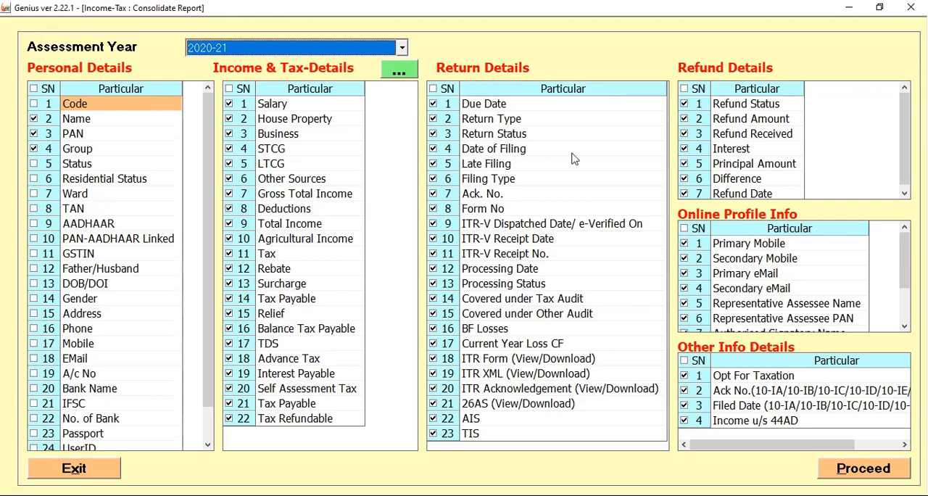
mouse_move(862, 467)
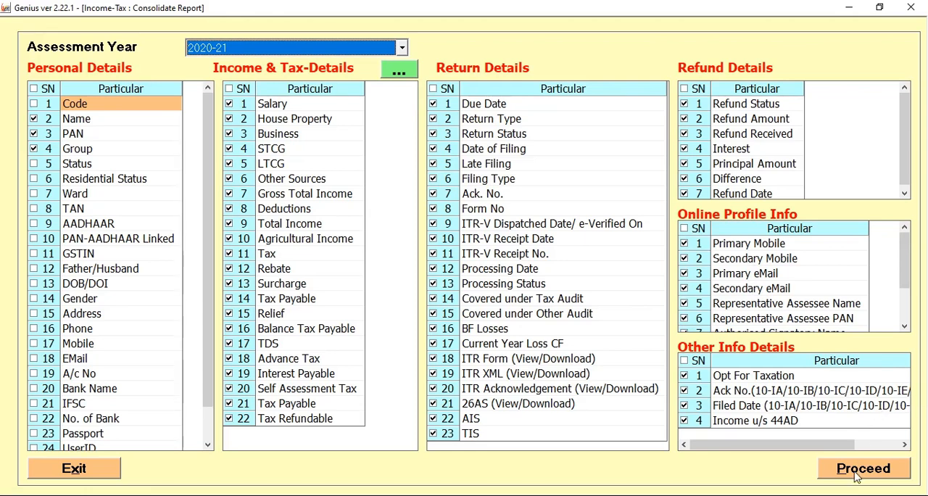
- List 2020-21 returns, tick assessee 111, and start auto-picking filing details from ITD
click(861, 467)
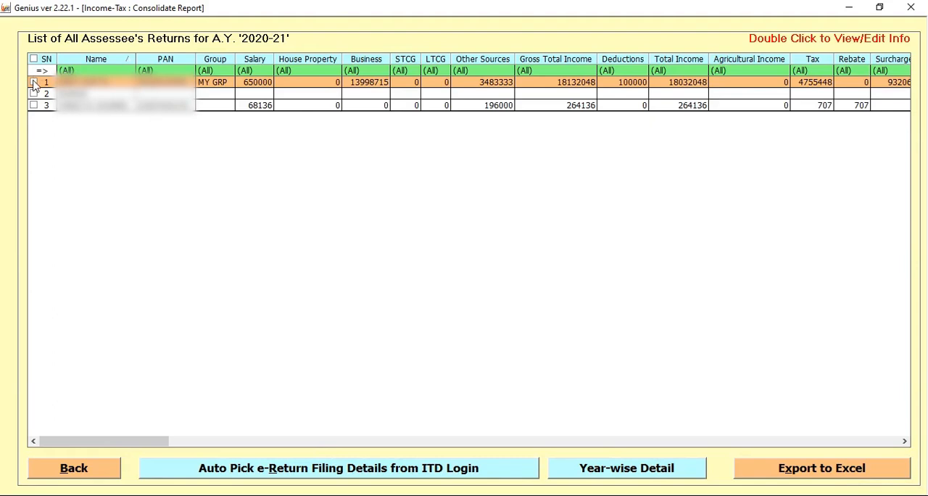
click(33, 81)
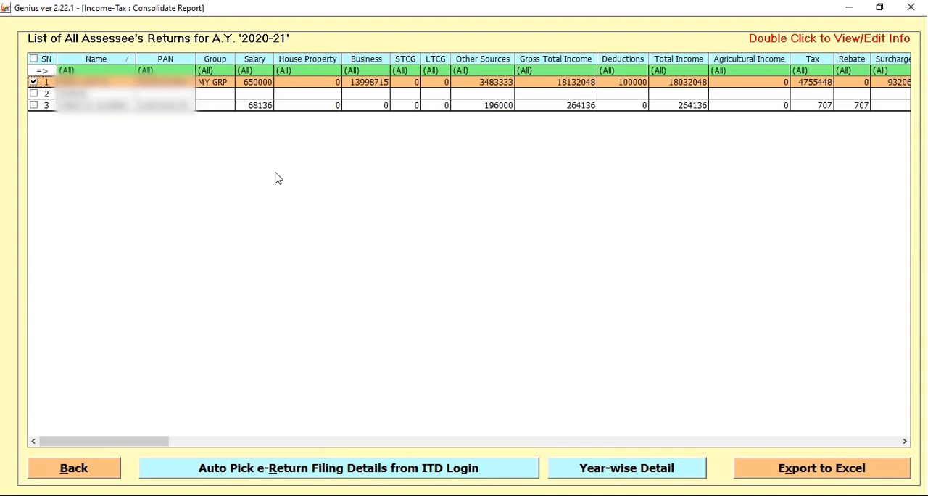
mouse_move(335, 470)
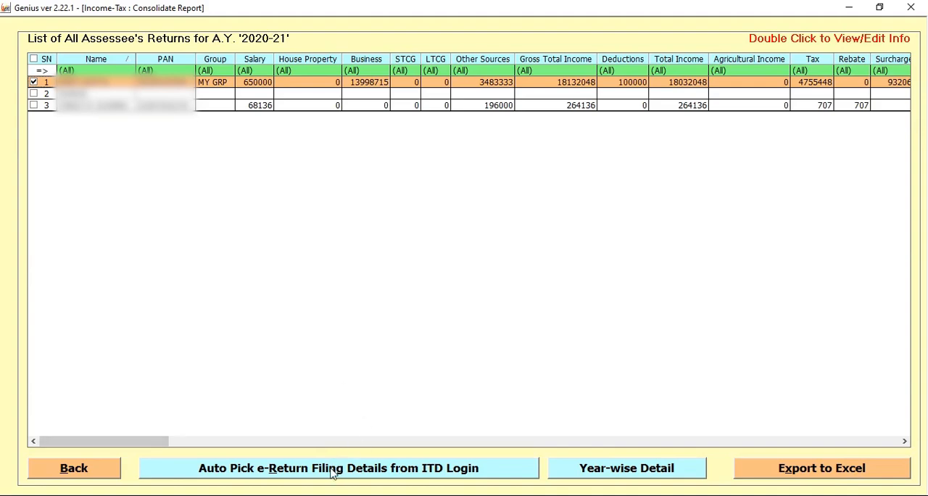
click(337, 468)
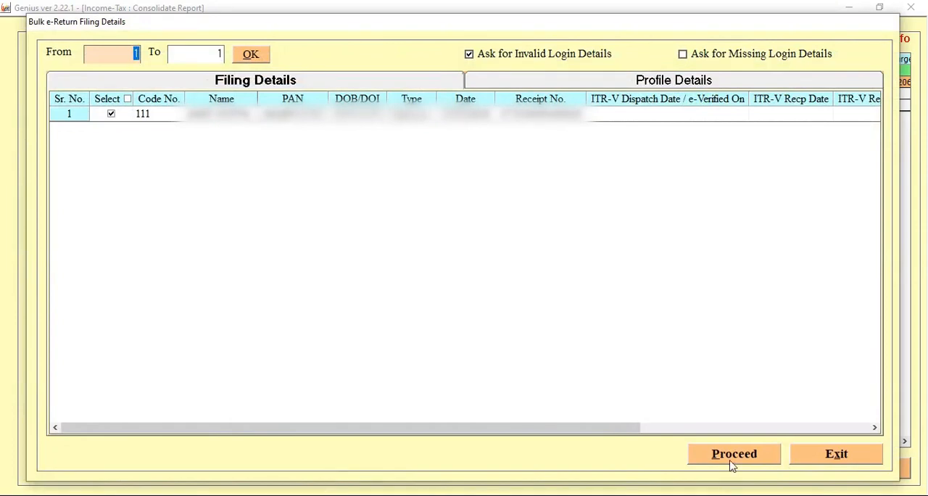
- Fetch assessee 111's ITR-V, Return Form and JSON/XML filing details
click(734, 453)
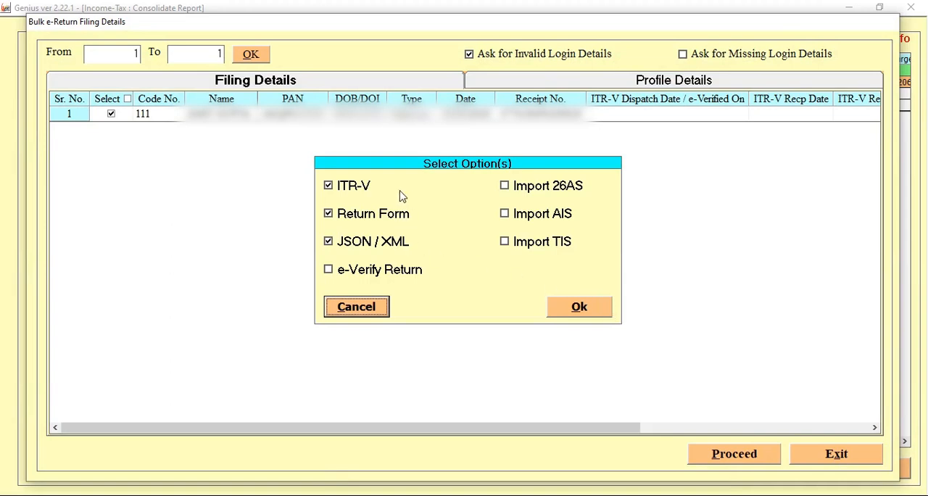
mouse_move(452, 201)
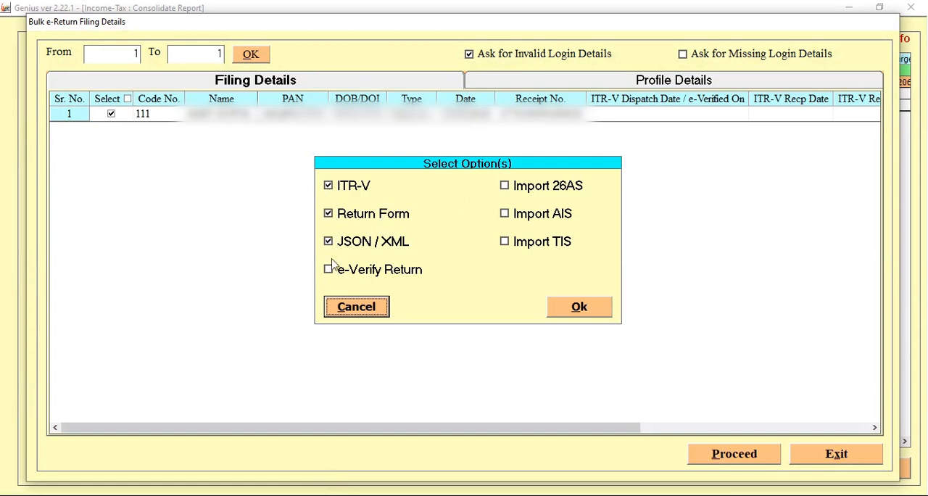
click(579, 306)
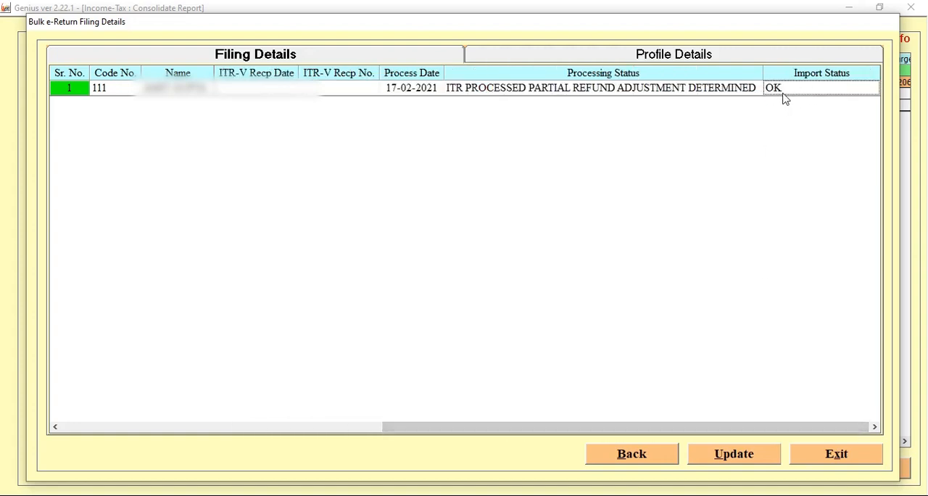
mouse_move(702, 427)
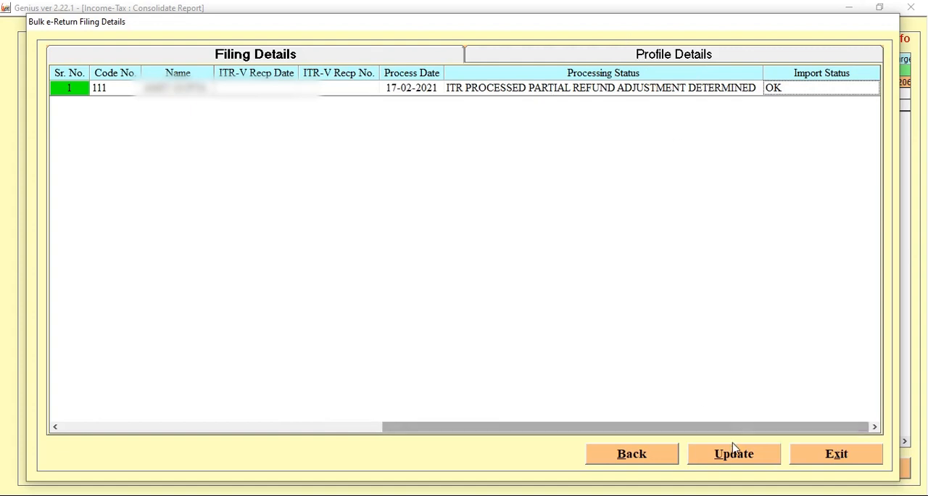
- Save assessee 111's fetched filing details so Import Status reads Updated
click(732, 453)
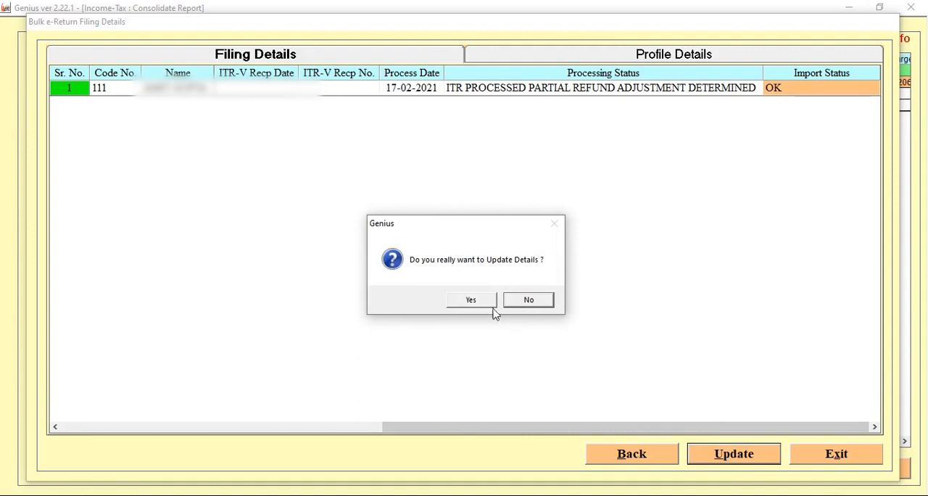
click(469, 300)
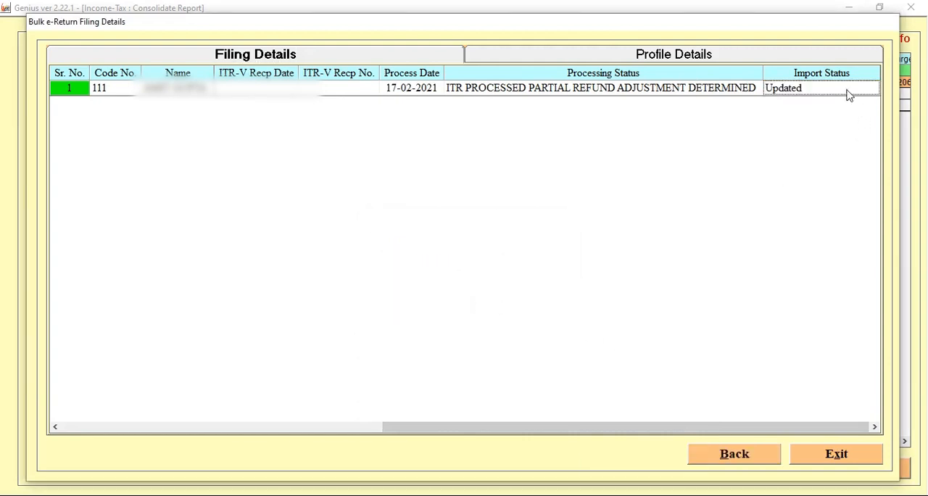
mouse_move(791, 397)
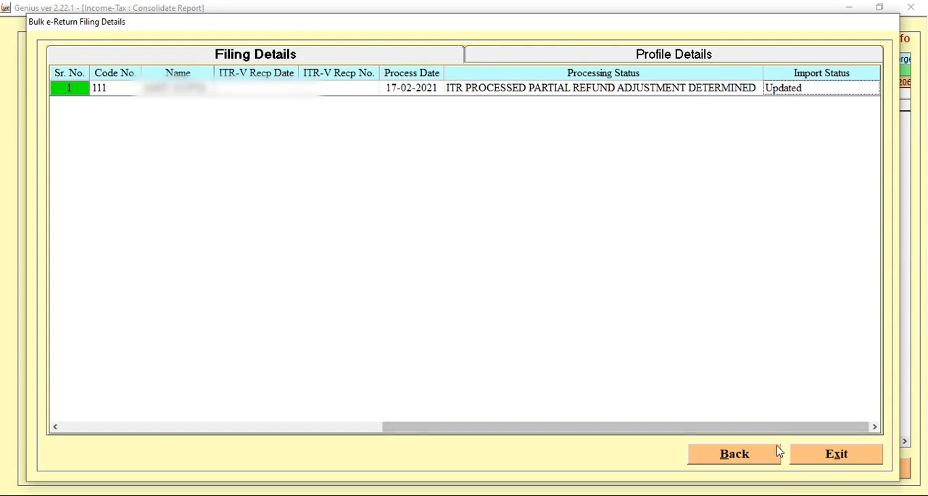
- Close bulk filing details and return to the 2020-21 assessees' returns list
click(734, 453)
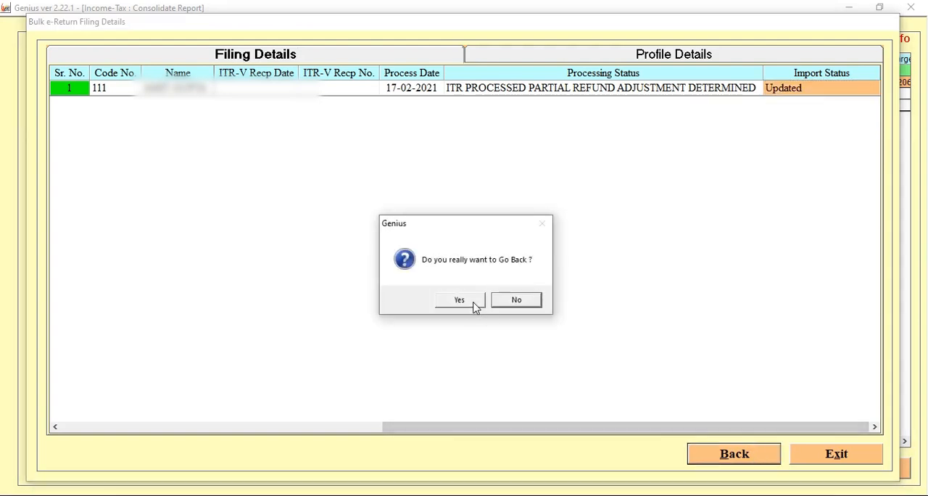
click(459, 299)
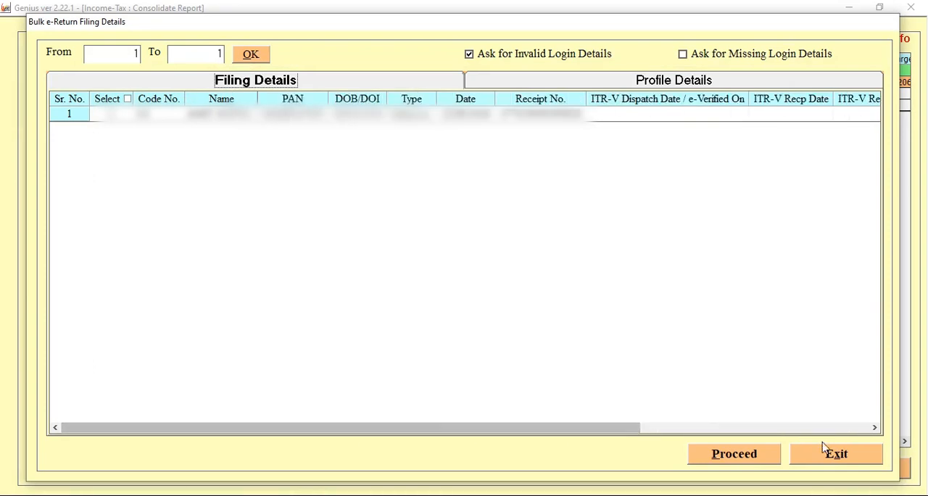
click(836, 453)
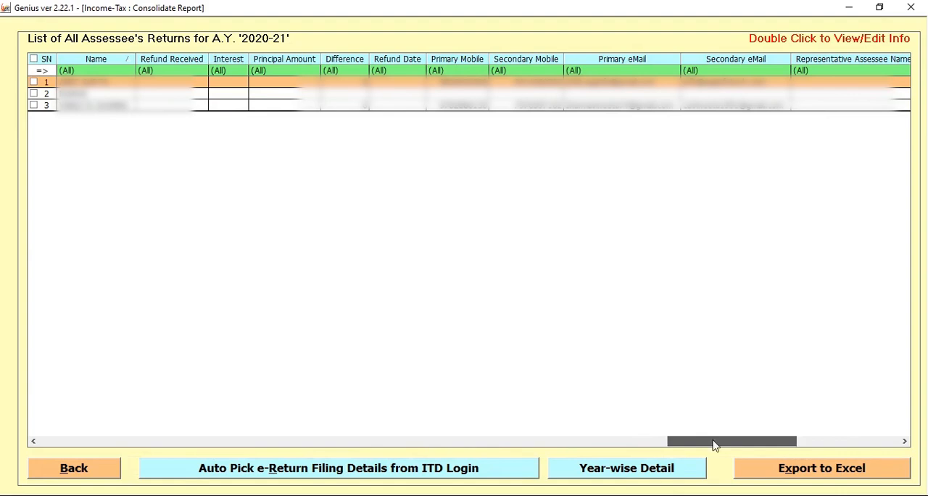
drag(731, 441, 780, 441)
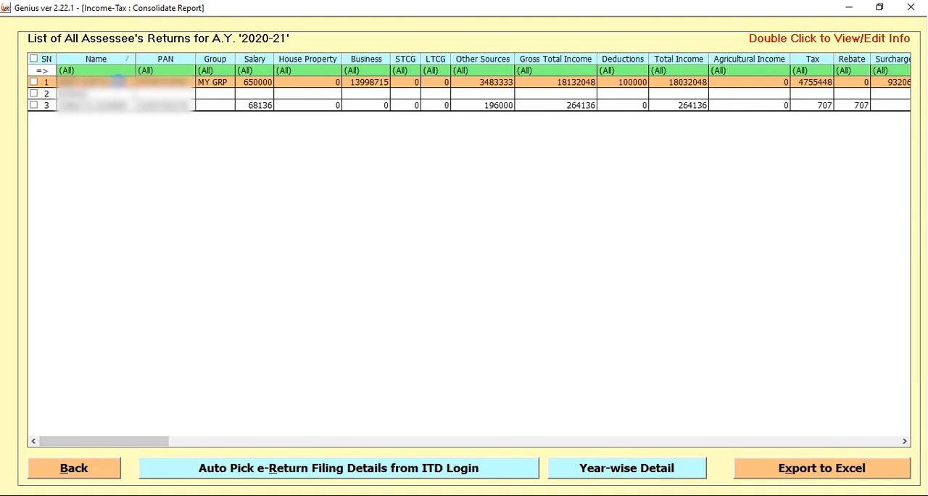
double_click(116, 82)
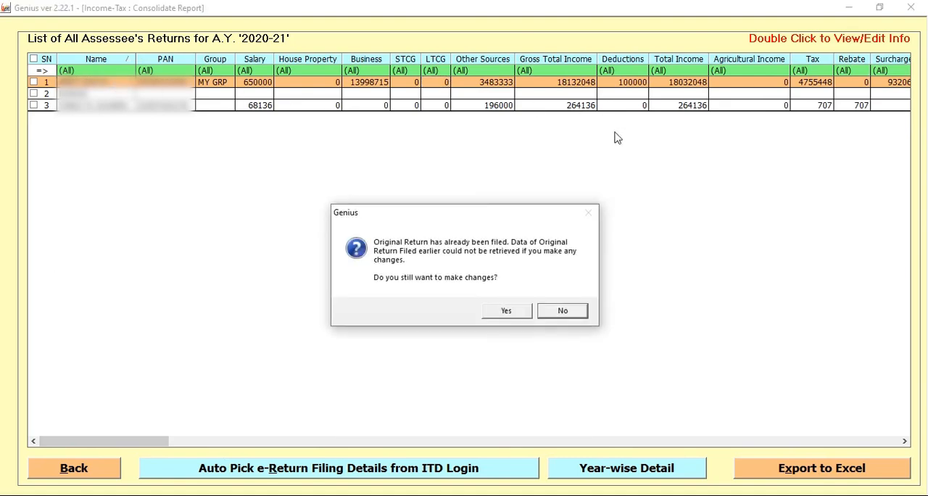
mouse_move(562, 315)
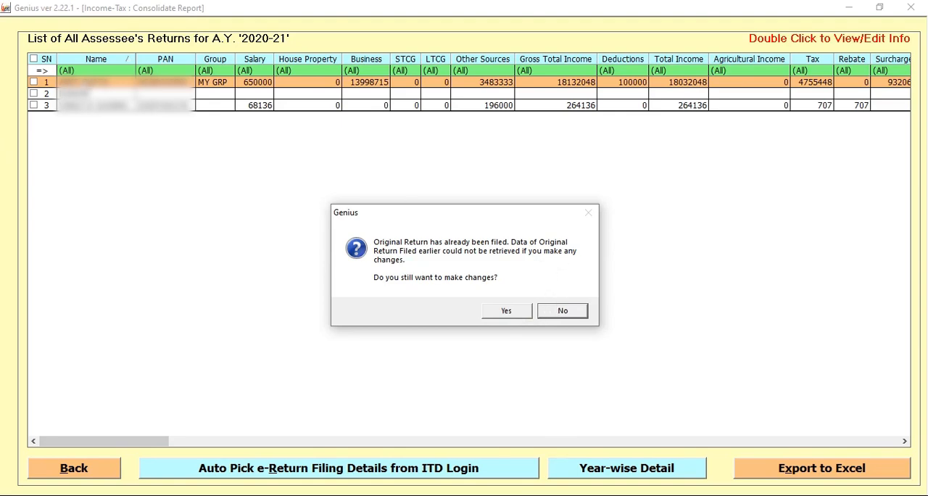
click(505, 310)
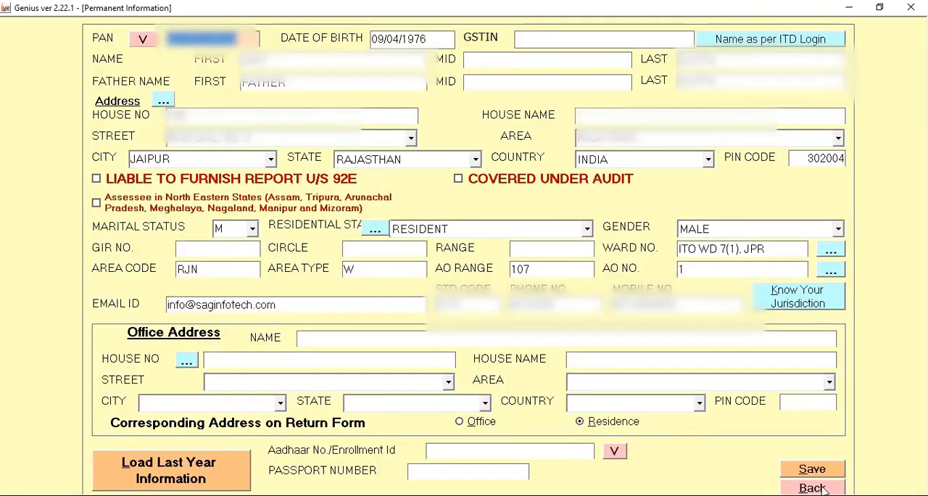
click(812, 487)
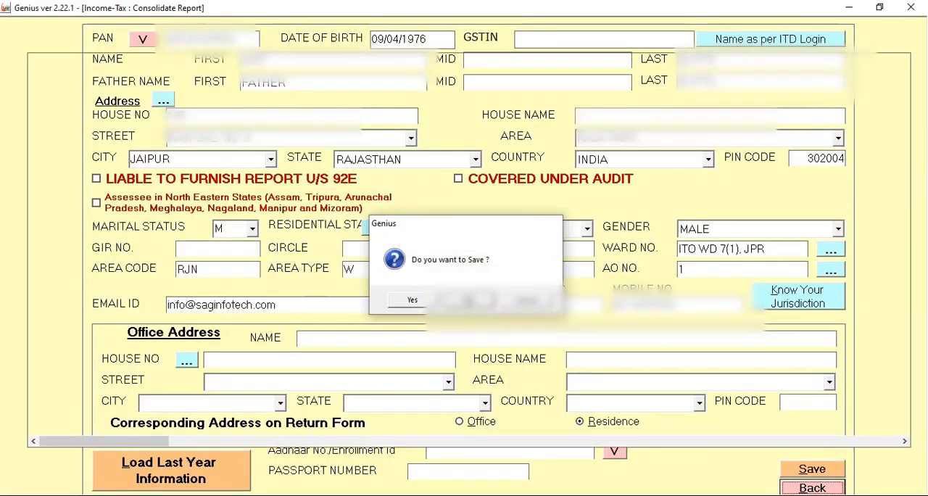
click(411, 299)
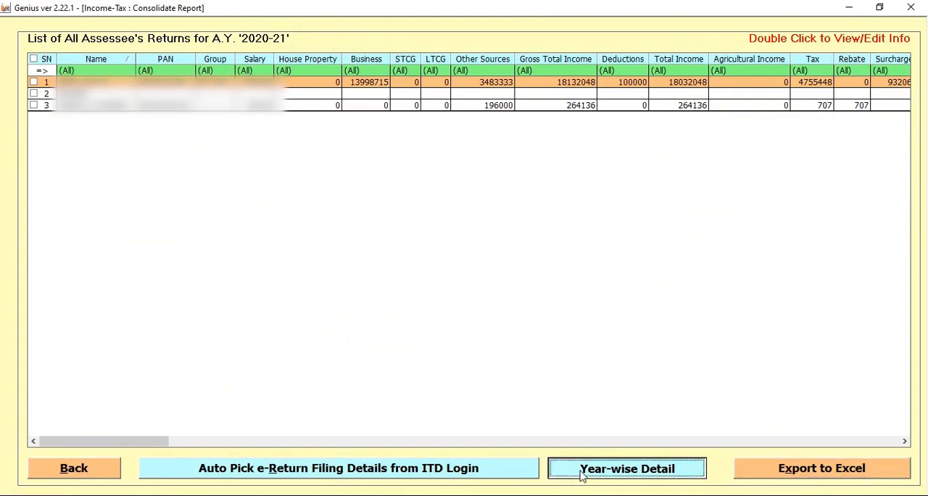
- Show the first assessee's year-wise income details from 2015-16 and scroll through them
click(626, 467)
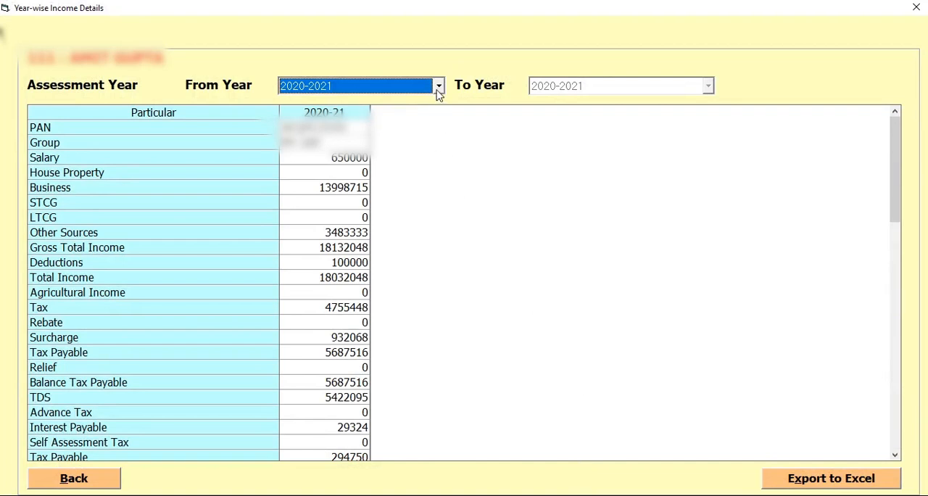
click(438, 86)
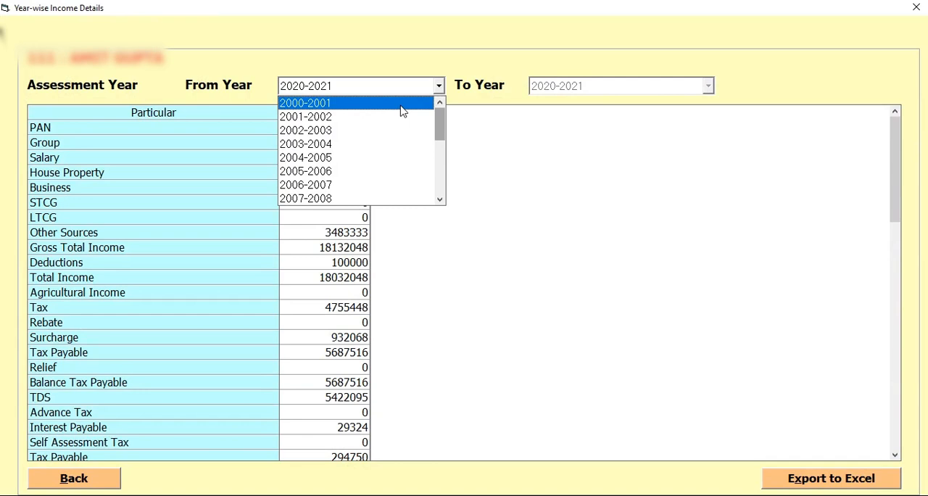
mouse_move(388, 144)
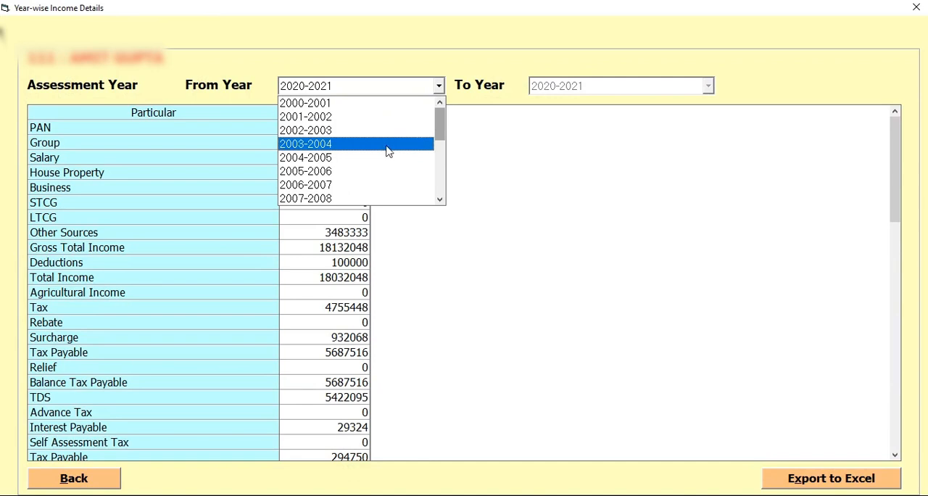
scroll(down, 3)
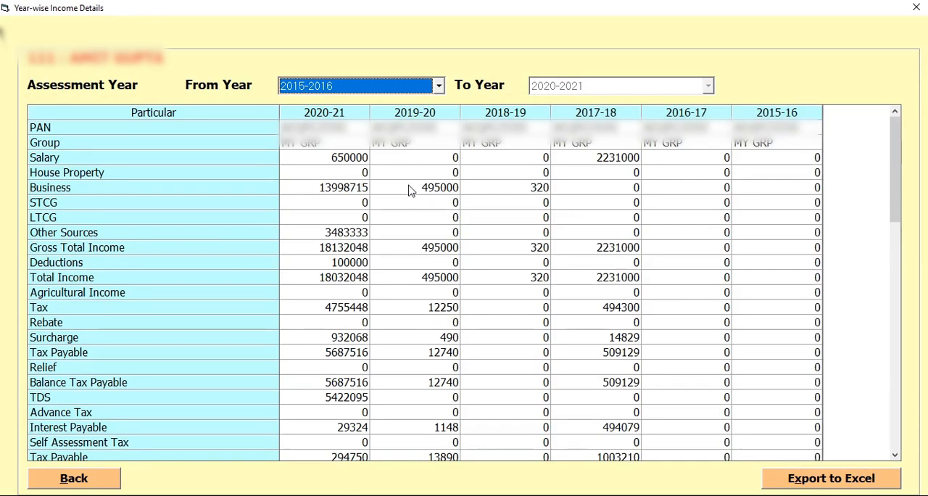
scroll(down, 3)
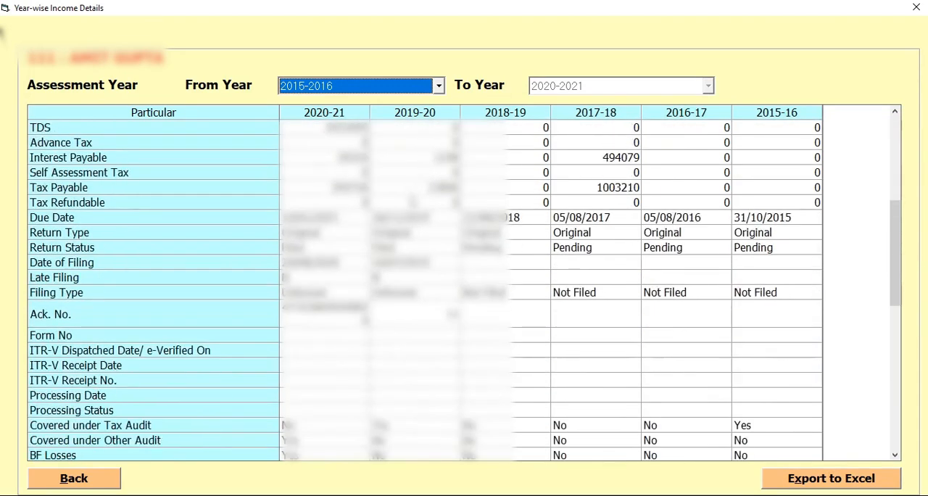
scroll(down, 3)
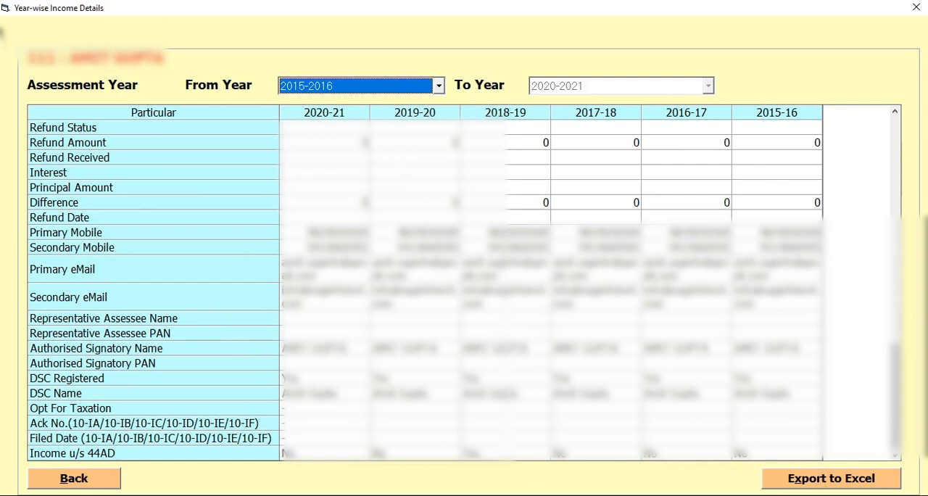
- Export year-wise income details to an Excel workbook, then leave the report screens
click(829, 477)
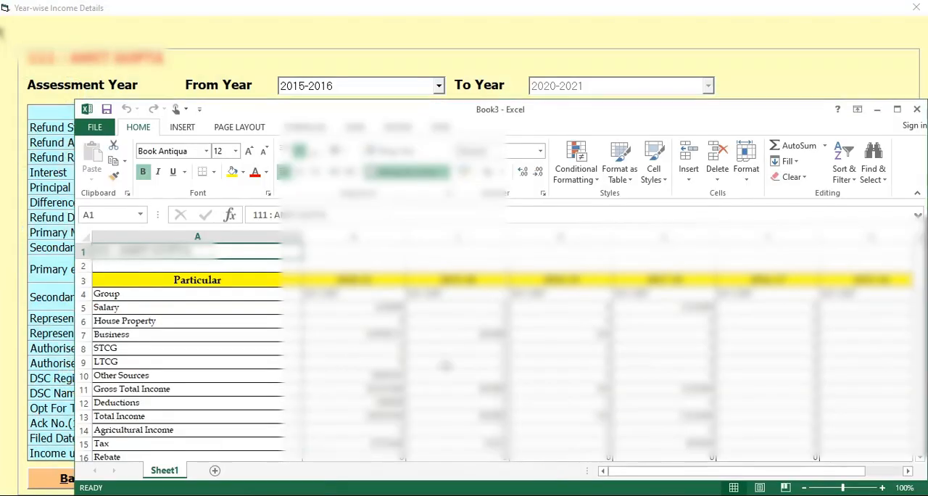
scroll(down, 3)
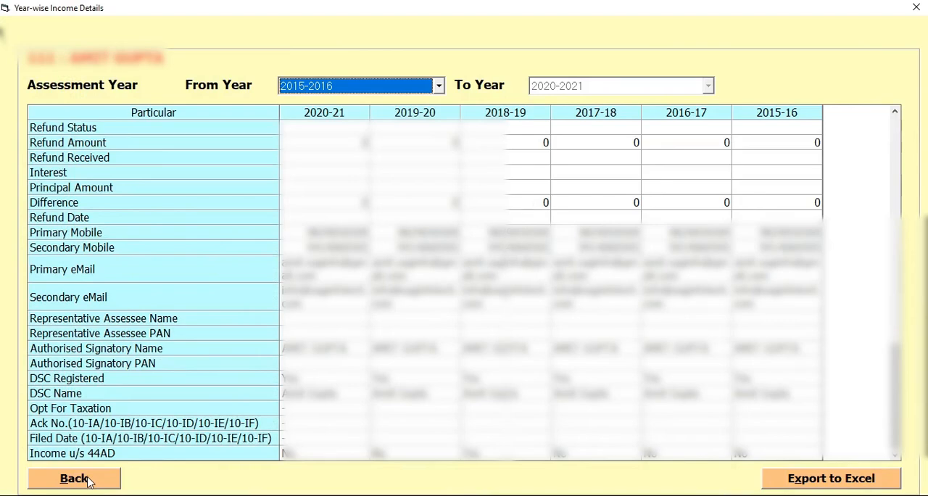
click(74, 478)
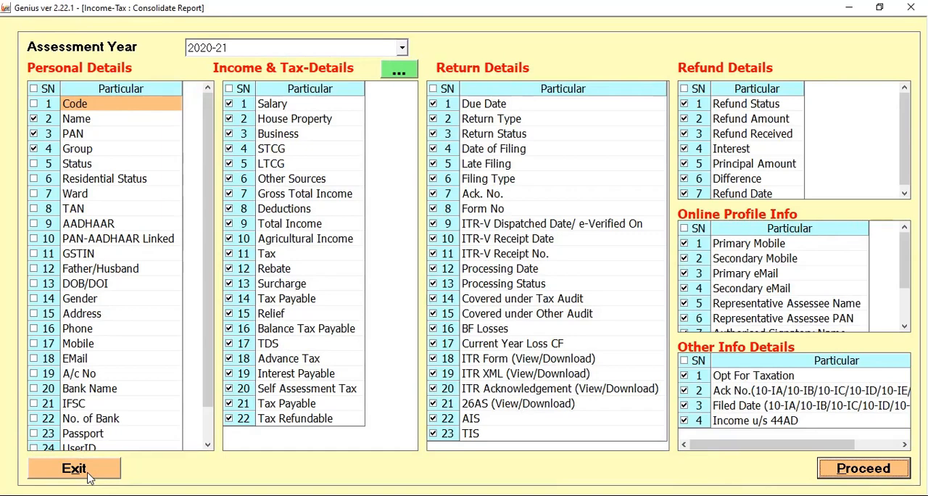
click(73, 468)
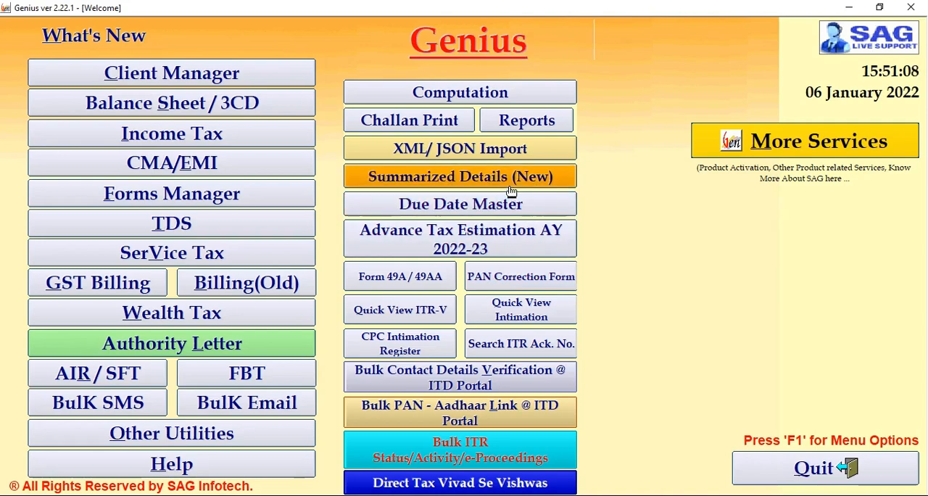
mouse_move(507, 185)
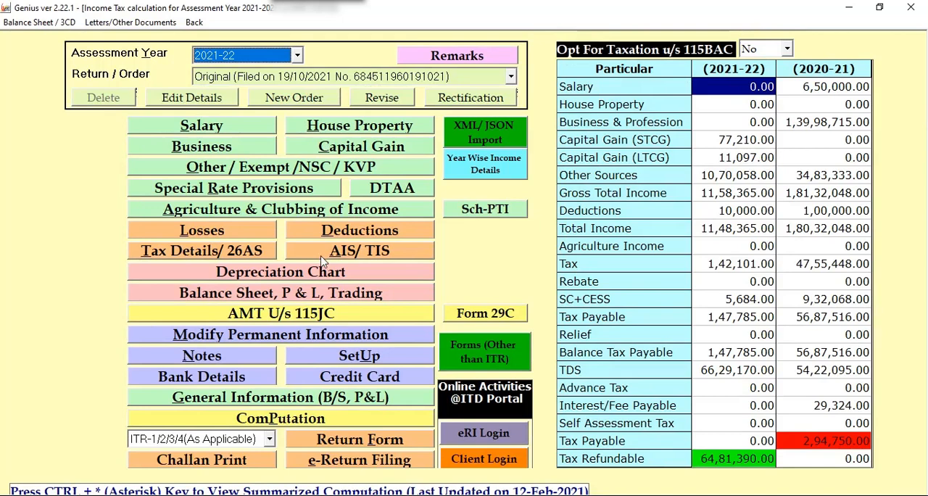
mouse_move(317, 258)
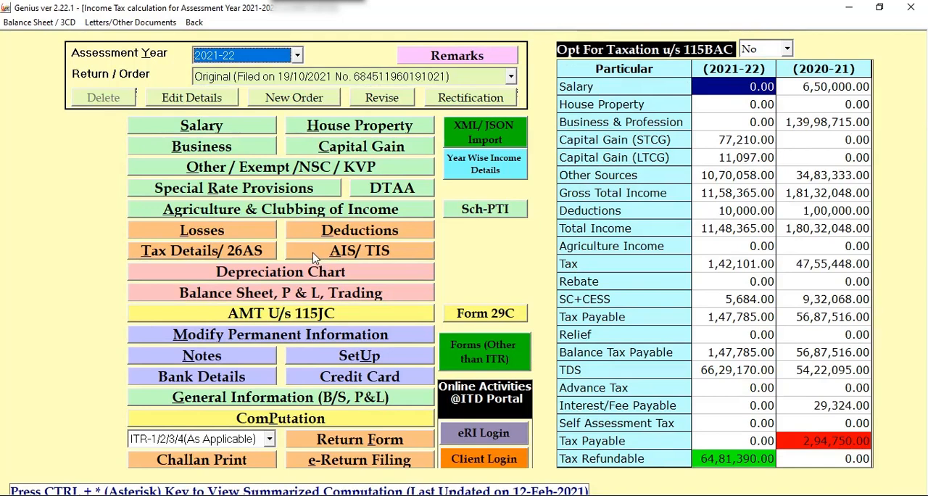
mouse_move(323, 253)
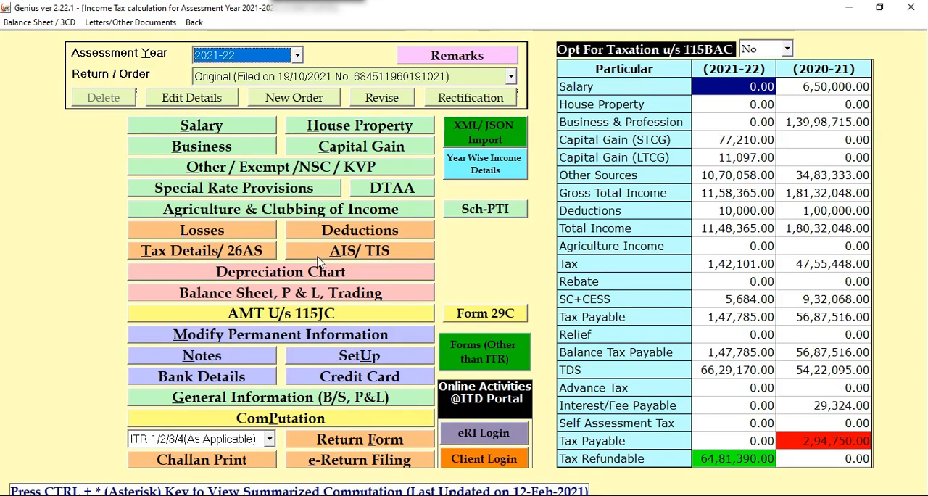
mouse_move(351, 316)
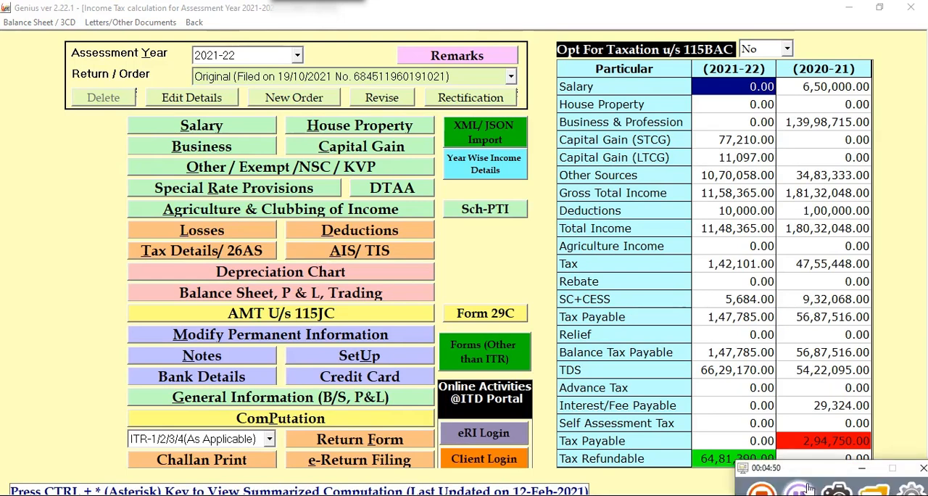
- Open AIS/TIS for A.Y. 2021-22, triggering the filed-return warning
click(360, 250)
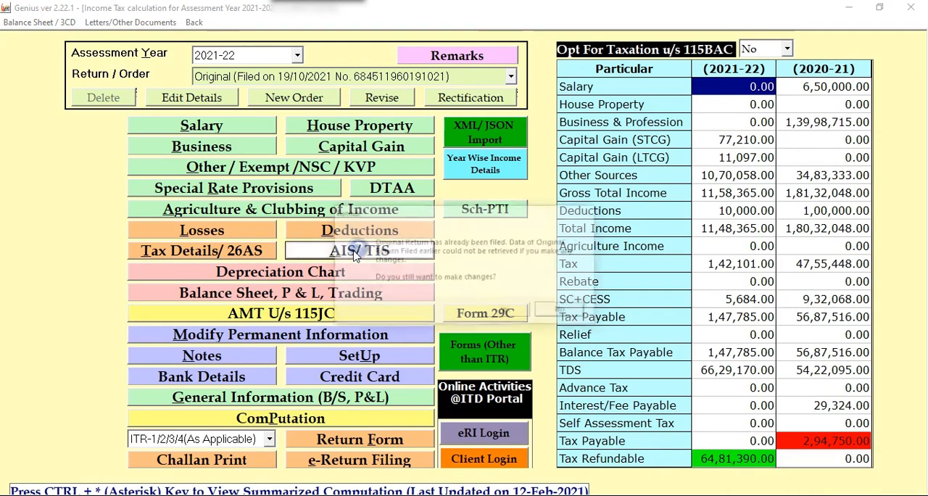
- Accept the filed-return warning and start importing fresh AIS/TIS data
click(359, 250)
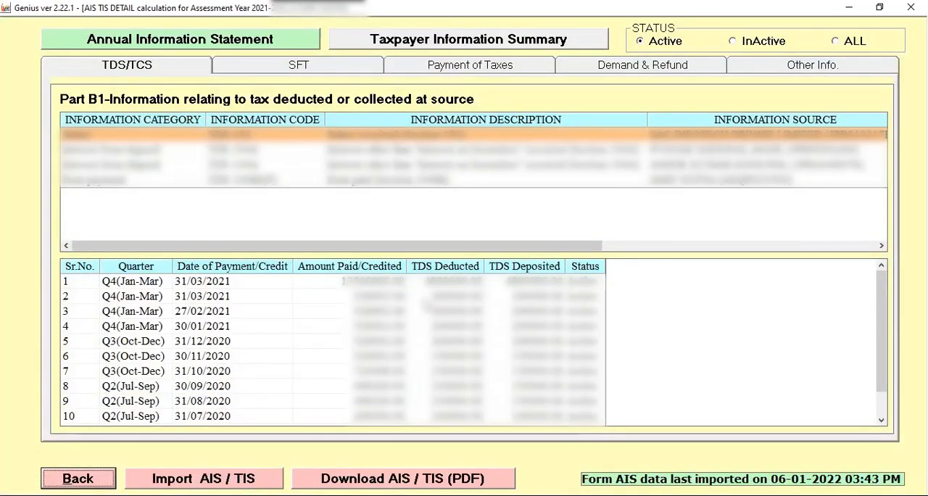
mouse_move(417, 223)
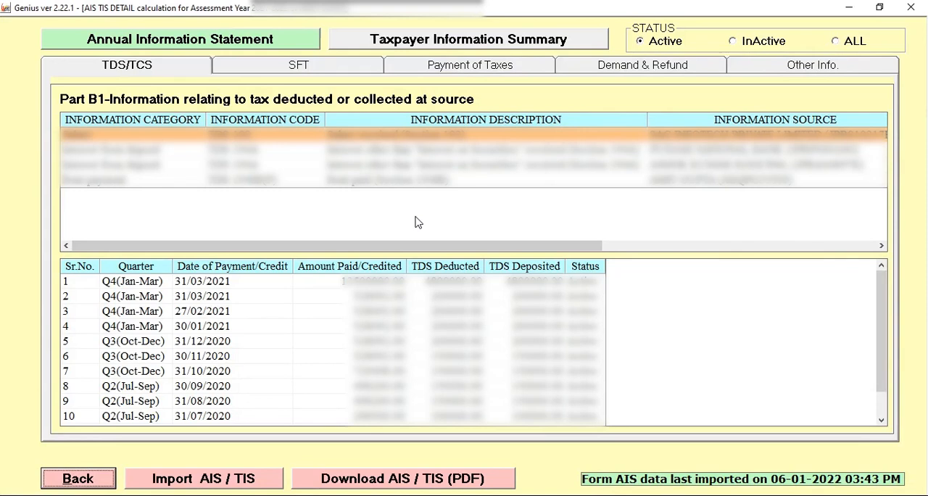
mouse_move(407, 209)
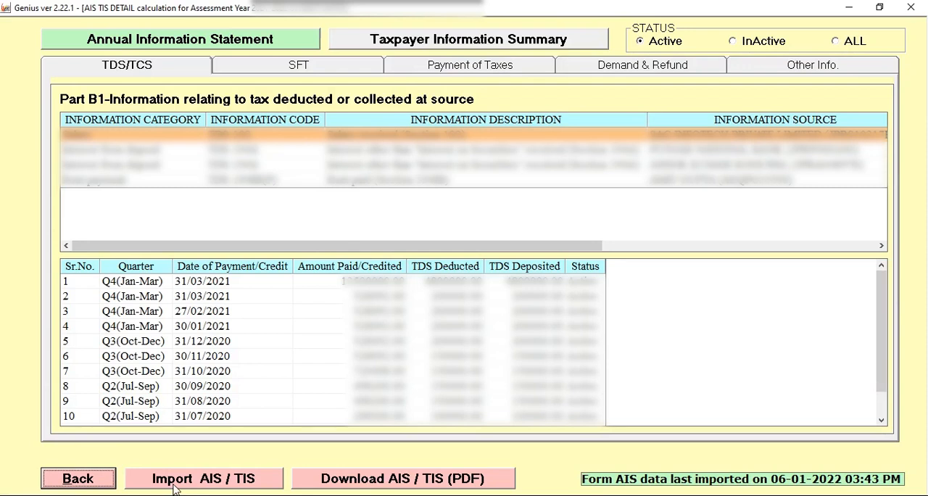
click(204, 478)
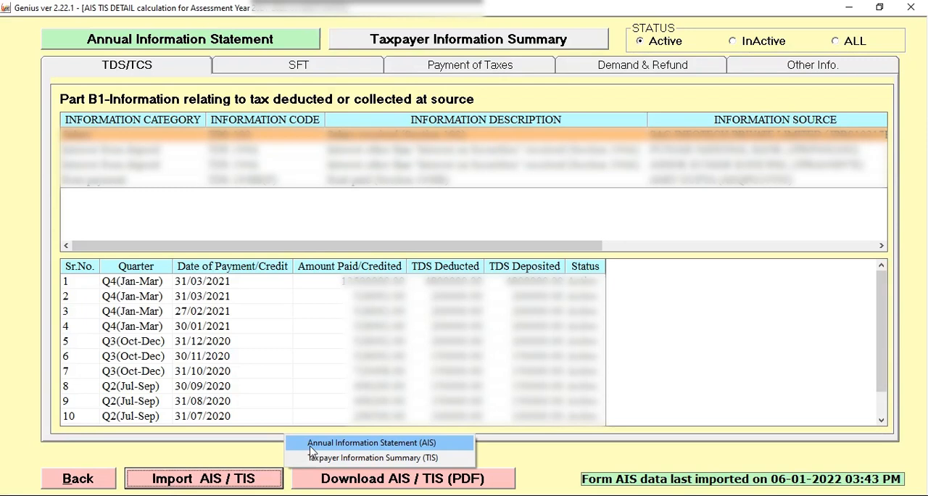
- Re-import the Annual Information Statement (AIS) in Quick (Invisible Mode) and confirm success
click(371, 442)
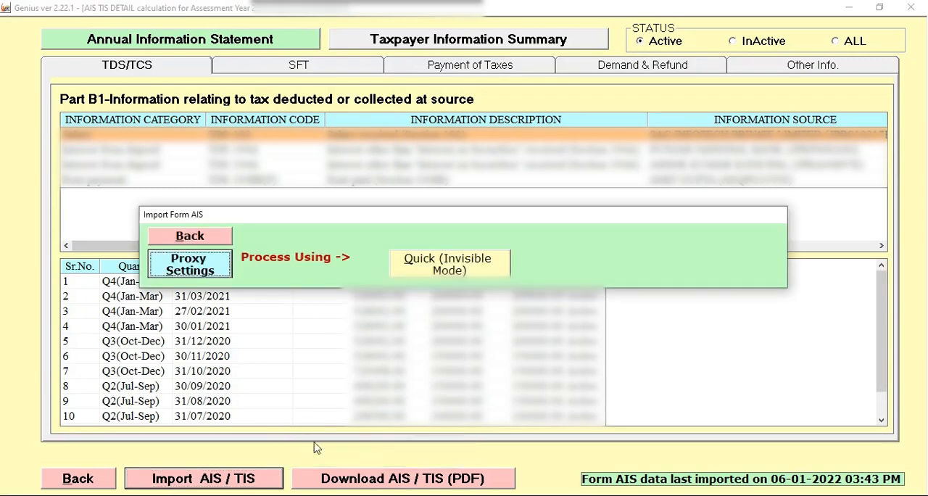
click(448, 264)
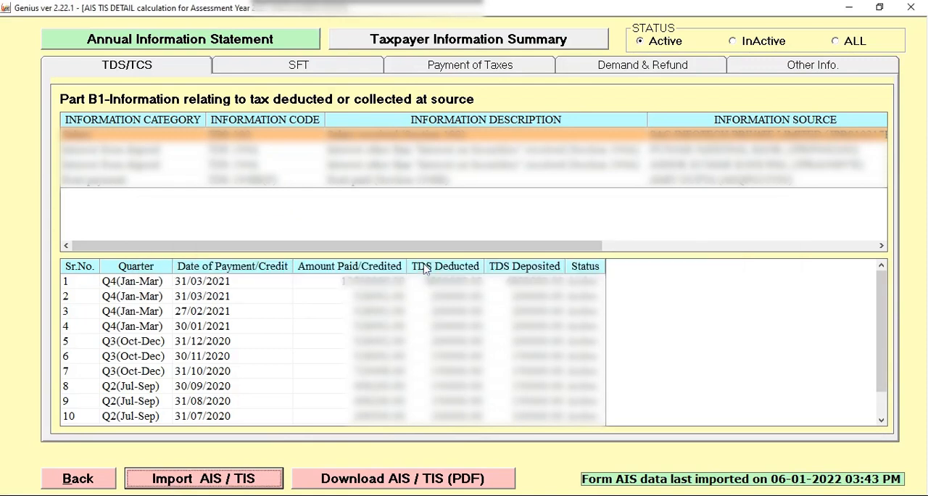
click(203, 477)
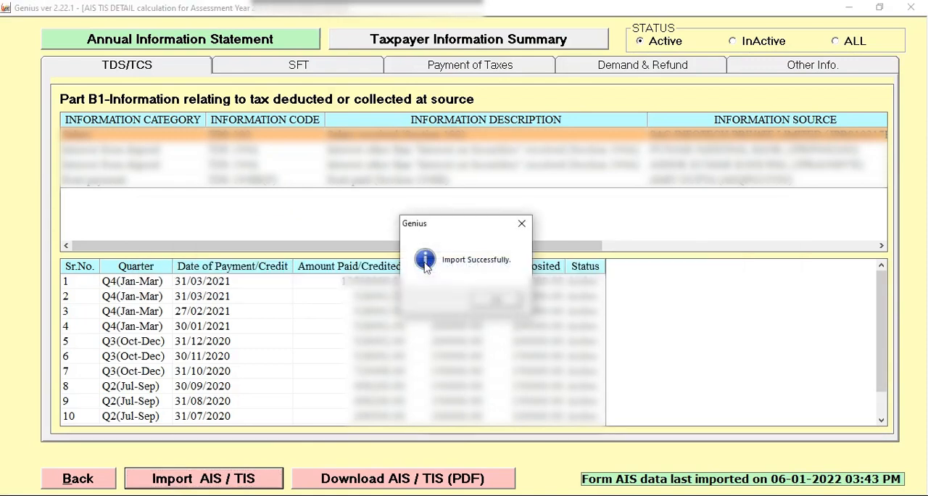
mouse_move(476, 267)
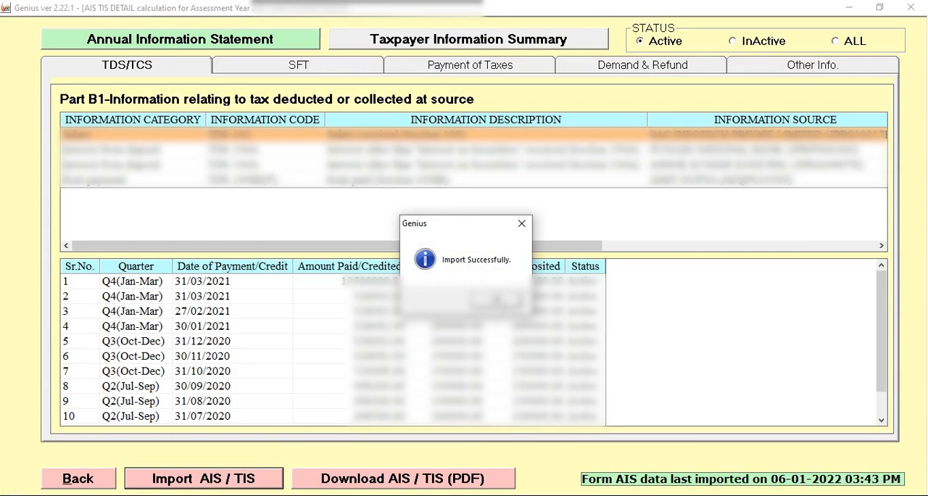
click(521, 222)
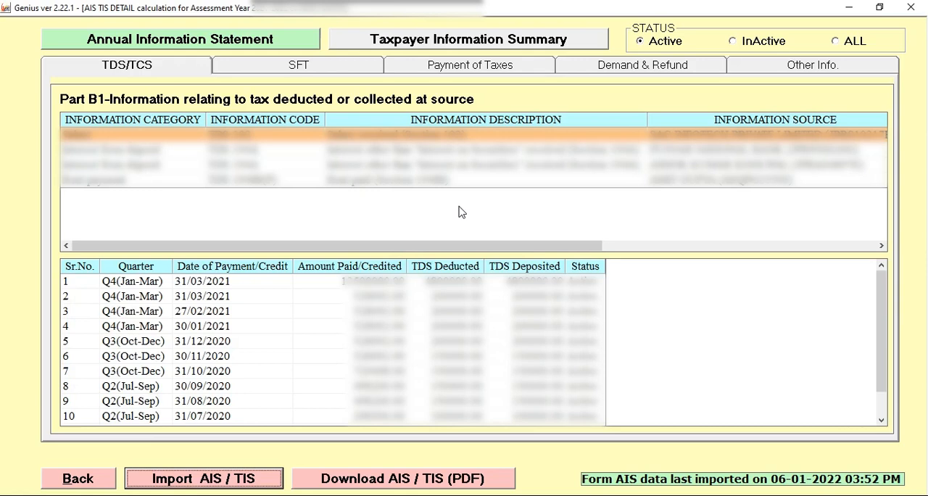
mouse_move(441, 228)
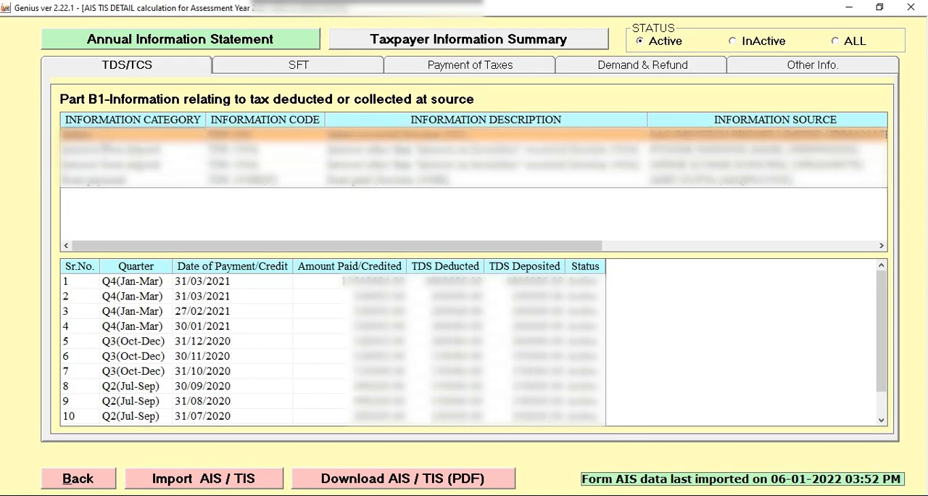
- Review the TDS/TCS entries, then browse the SFT time-deposit interest details
scroll(down, 3)
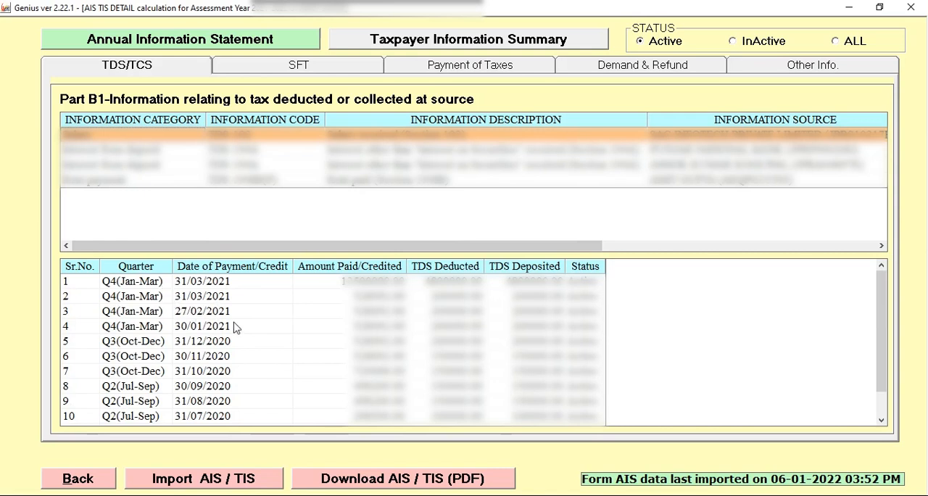
mouse_move(237, 347)
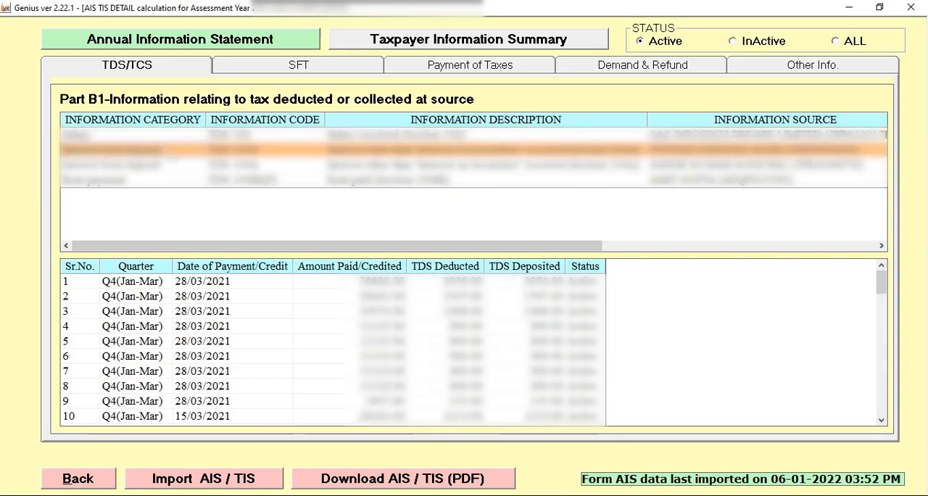
scroll(down, 3)
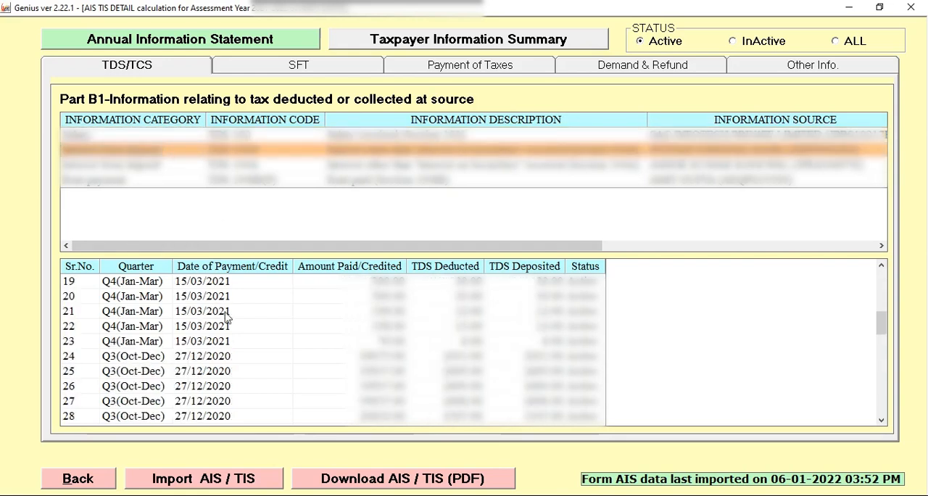
scroll(down, 3)
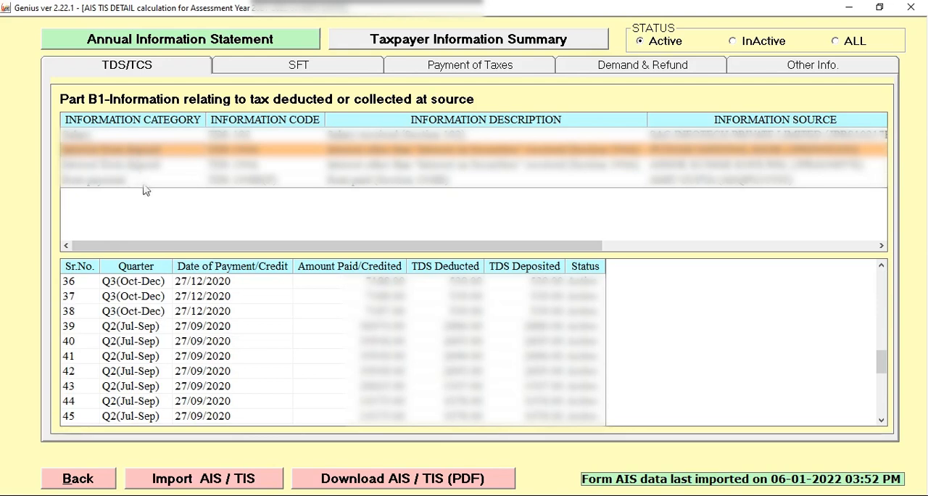
click(299, 64)
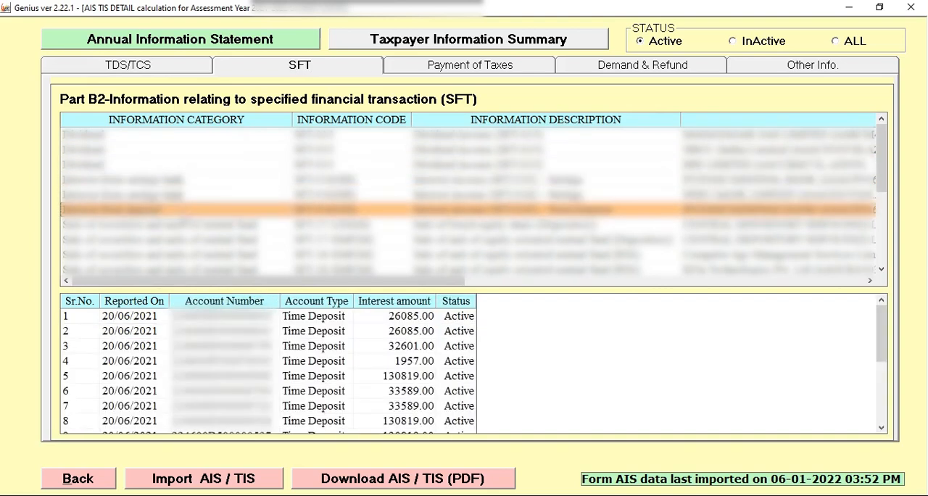
scroll(down, 3)
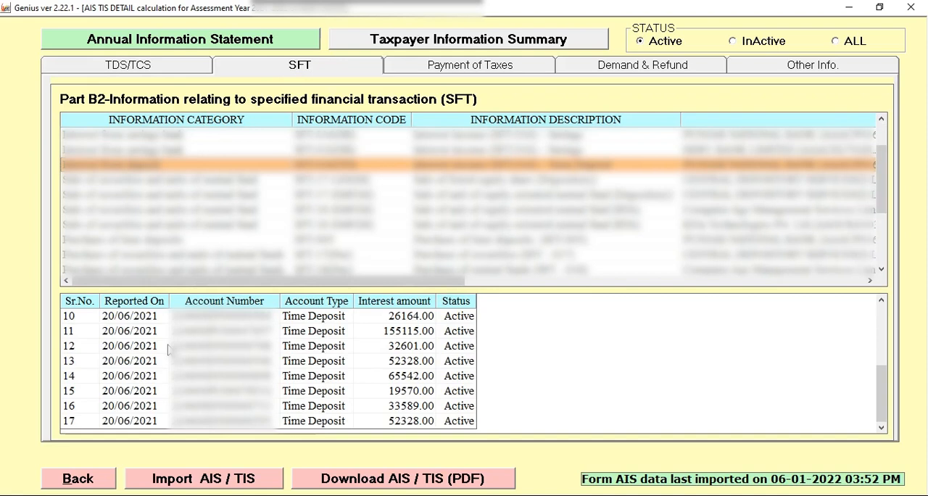
mouse_move(372, 111)
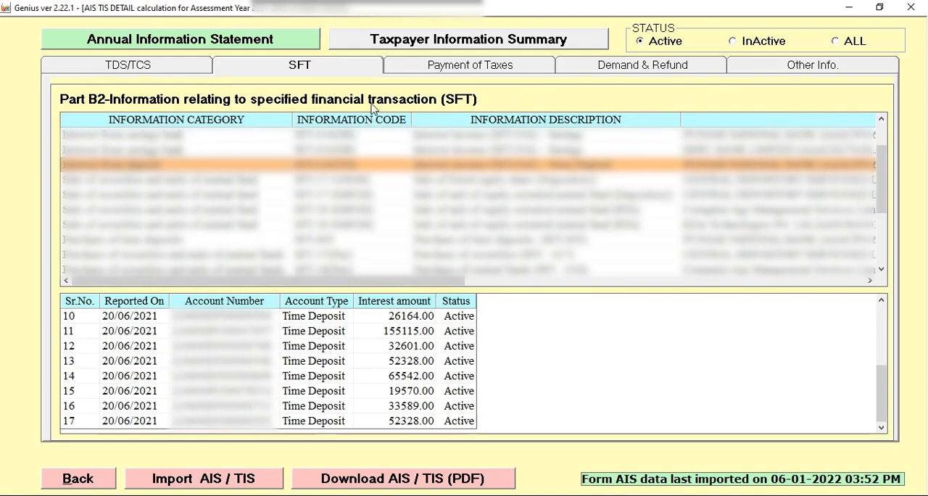
- Inspect the 2020-21 tax payment records, scrolling to the Date of Deposit and CIN columns
click(469, 65)
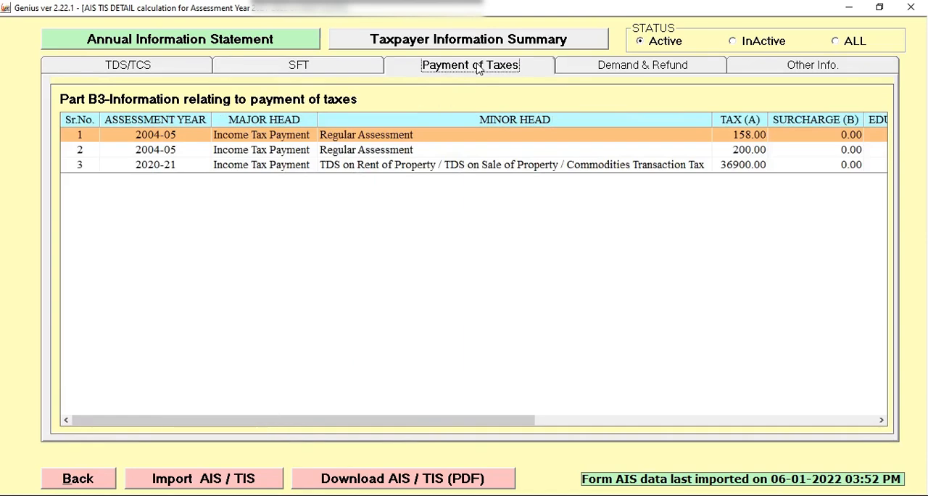
mouse_move(278, 129)
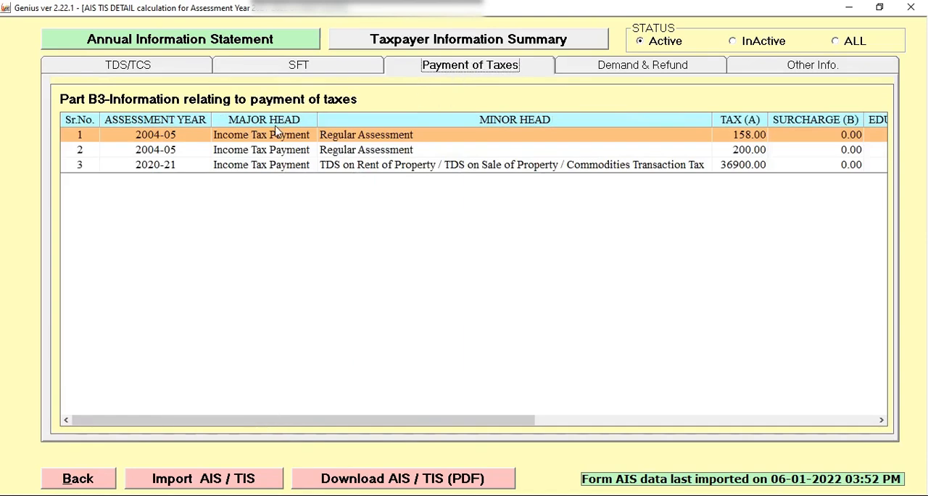
mouse_move(187, 154)
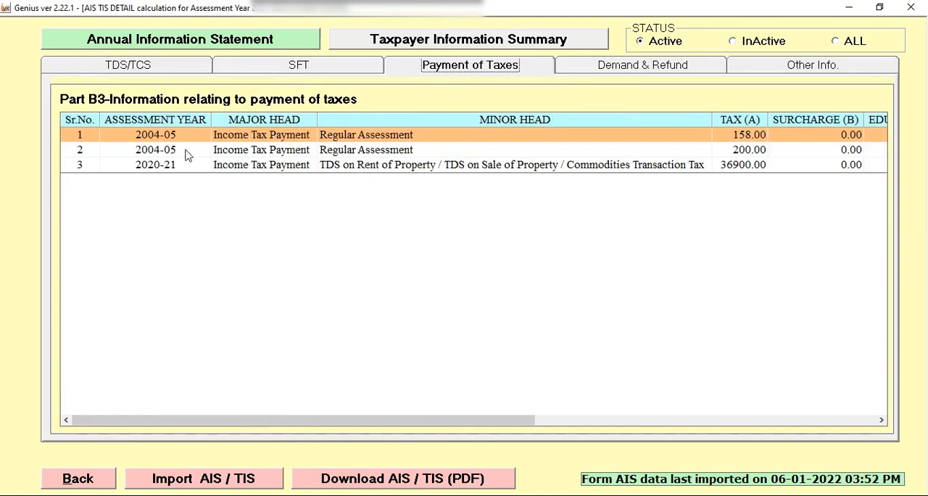
click(155, 164)
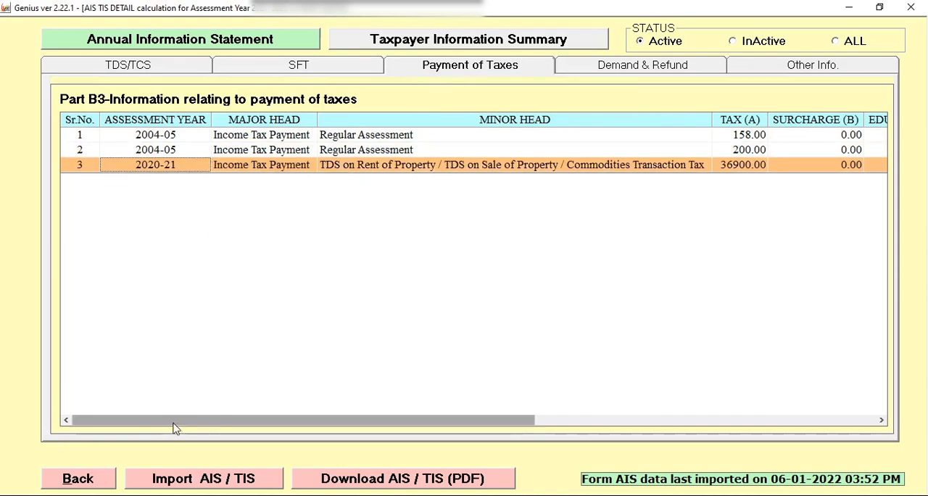
scroll(right, 3)
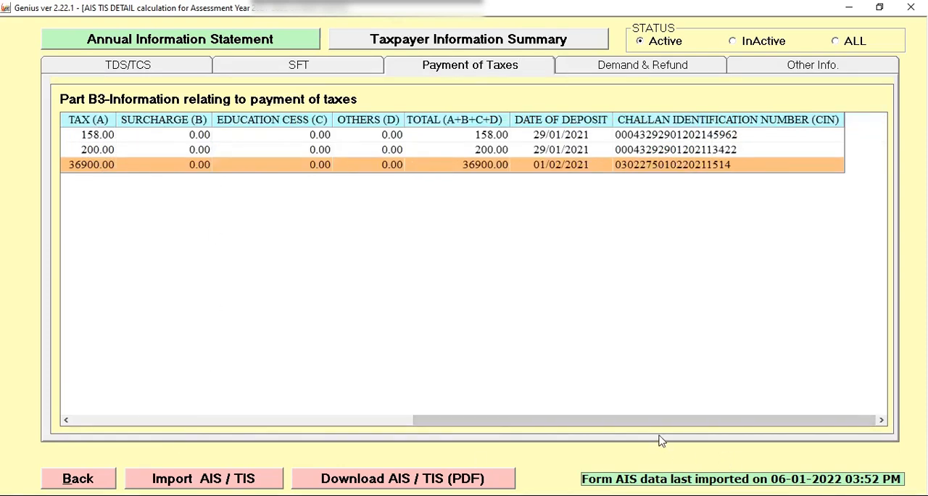
drag(653, 420, 181, 419)
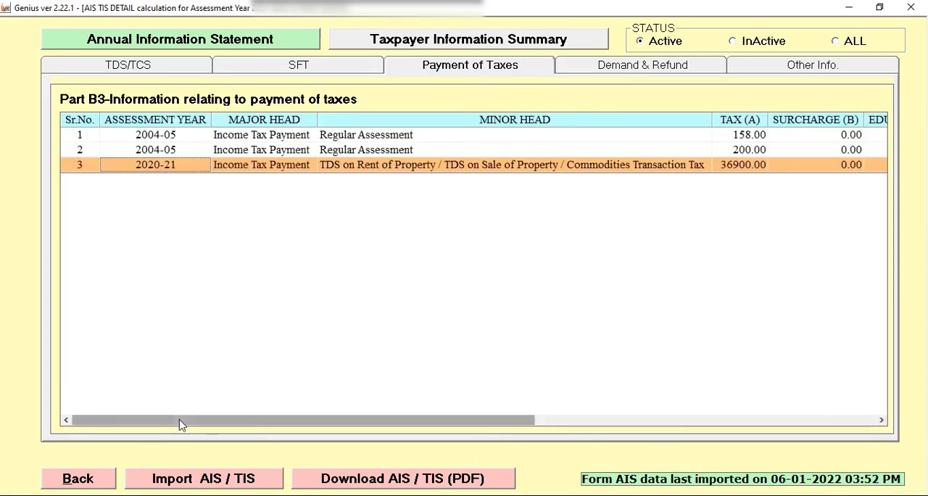
drag(181, 419, 565, 419)
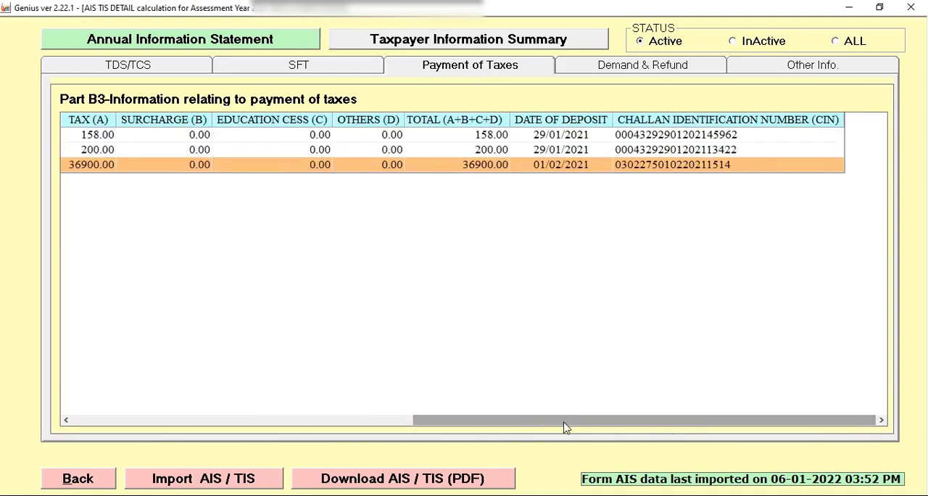
mouse_move(563, 426)
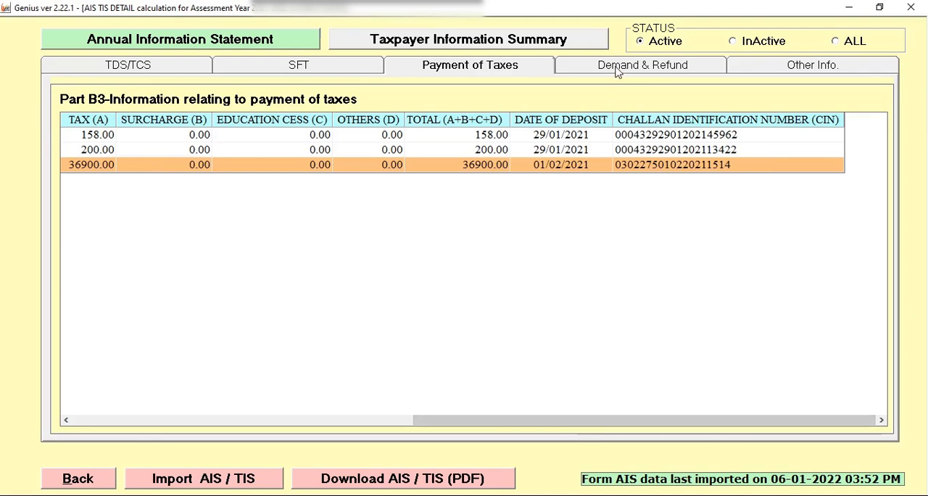
- View the Demand & Refund records, then the Other Info refund-interest and salary entries
click(641, 65)
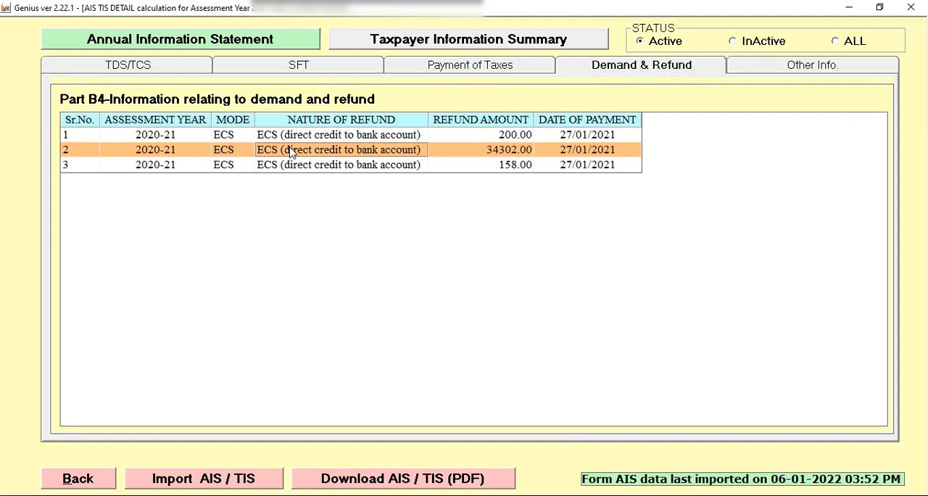
mouse_move(647, 141)
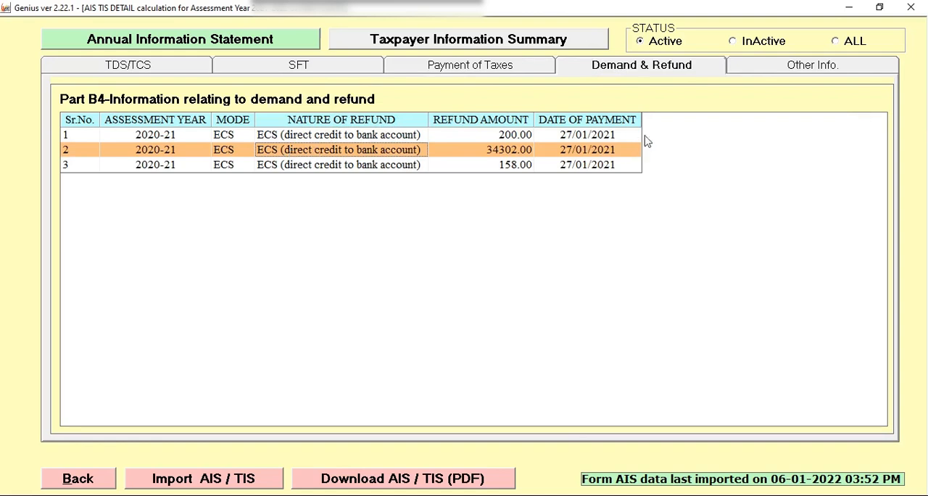
mouse_move(744, 73)
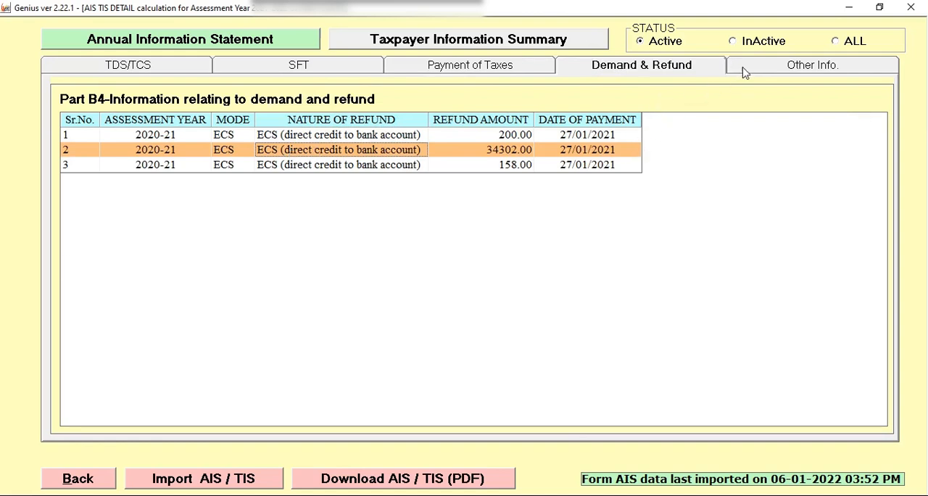
click(812, 64)
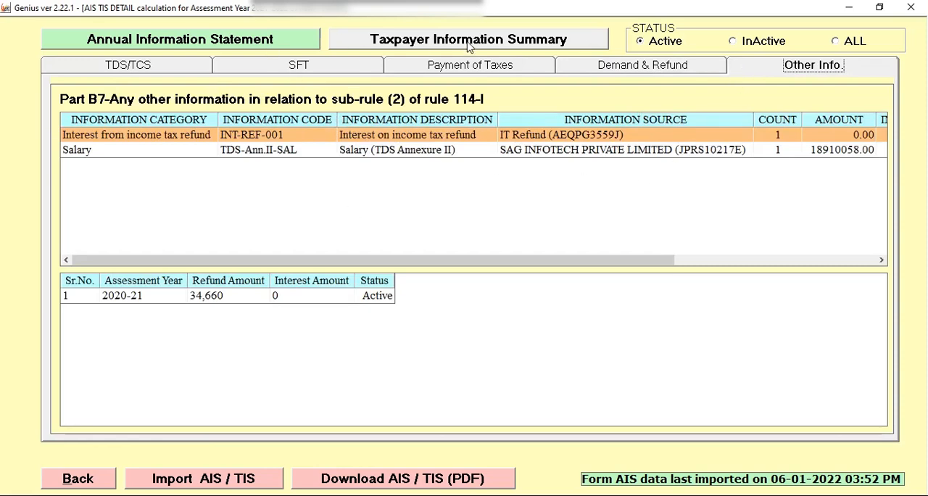
- Check sources for dividend, deposit interest, securities sale, time deposits, and securities purchases
click(467, 39)
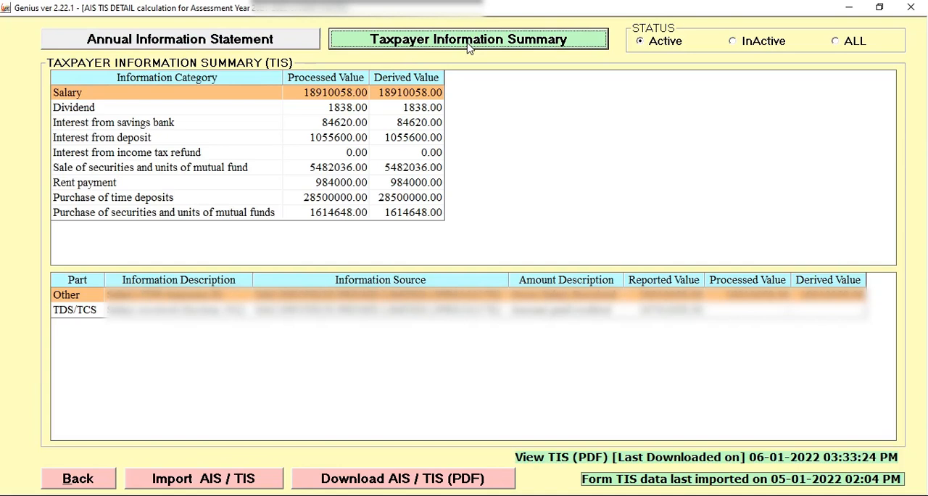
mouse_move(416, 87)
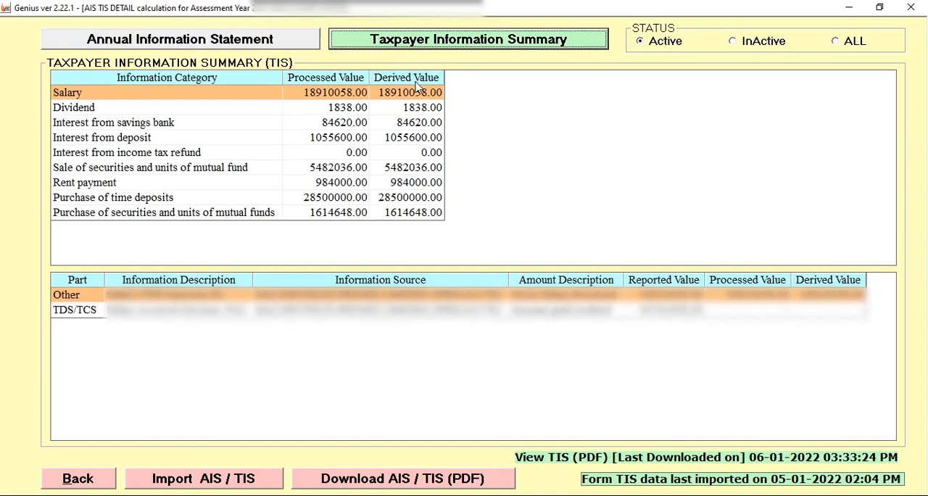
mouse_move(444, 60)
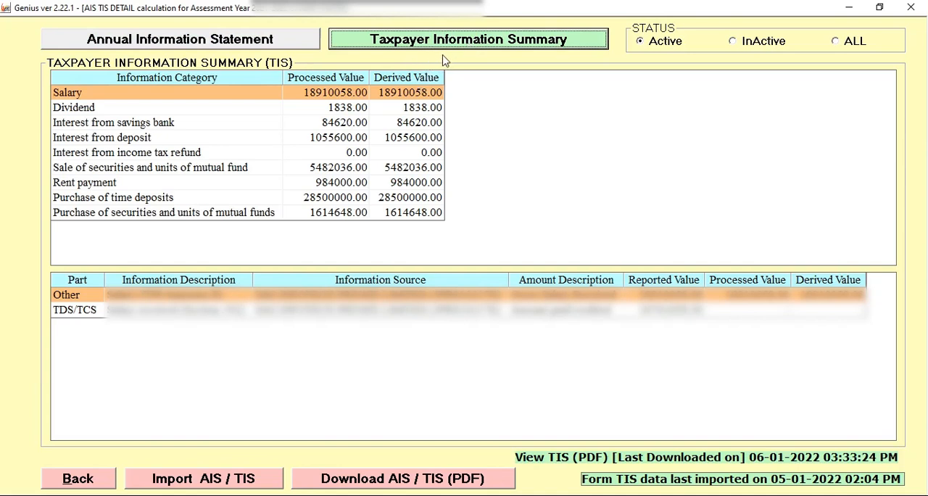
mouse_move(248, 104)
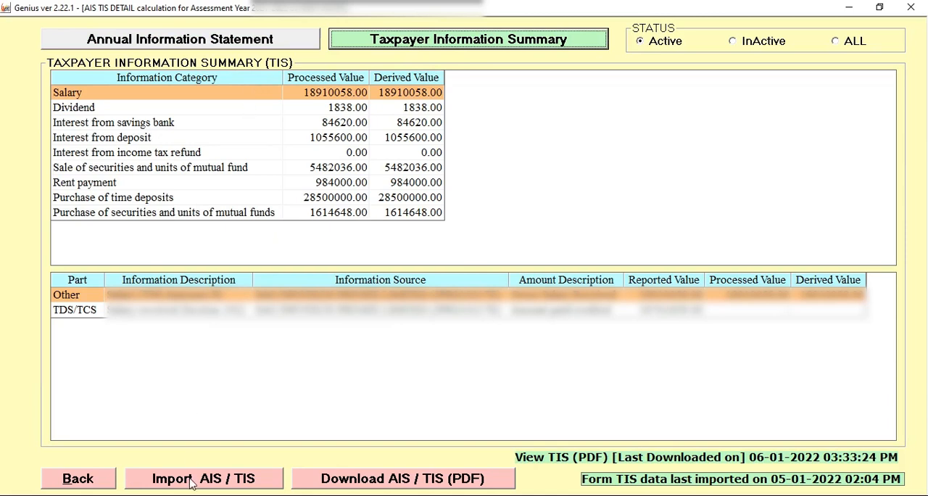
click(204, 478)
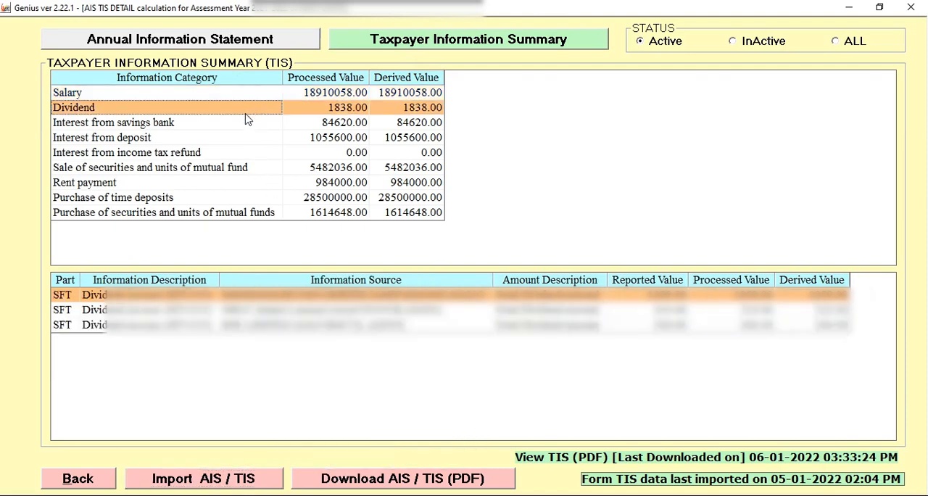
click(101, 137)
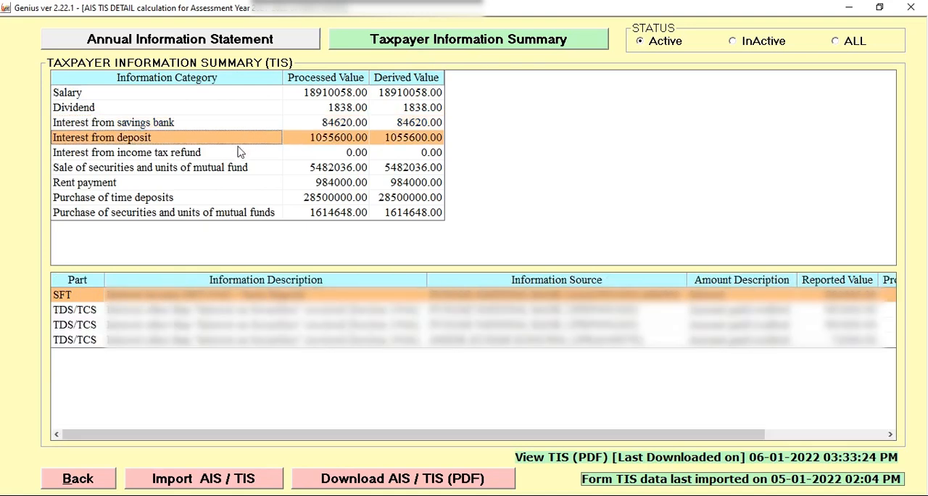
click(150, 168)
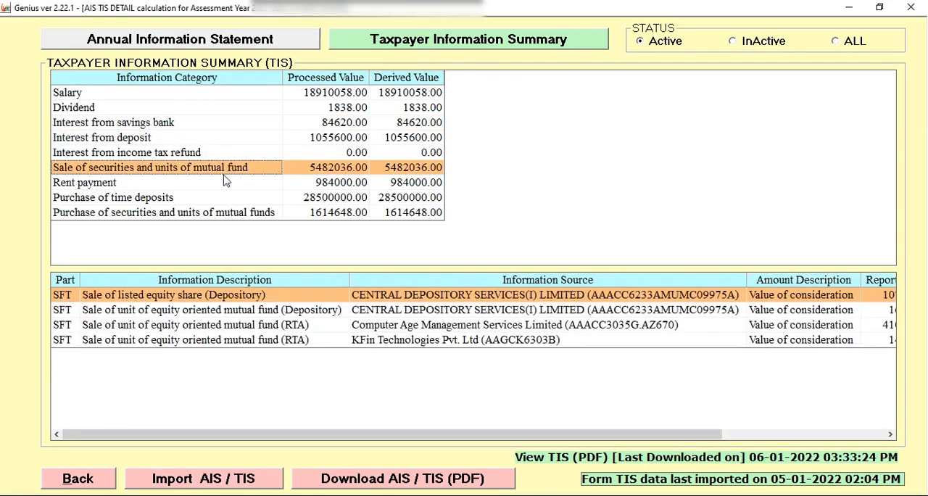
click(114, 197)
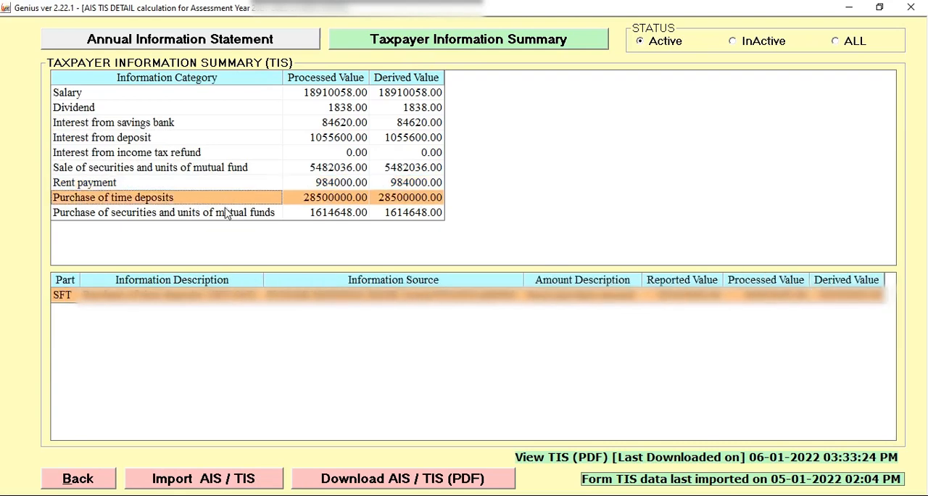
click(167, 212)
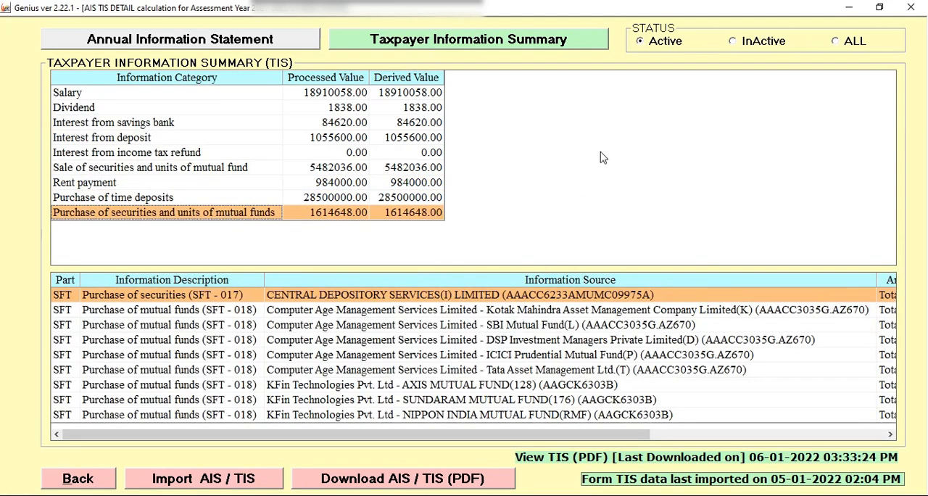
mouse_move(594, 179)
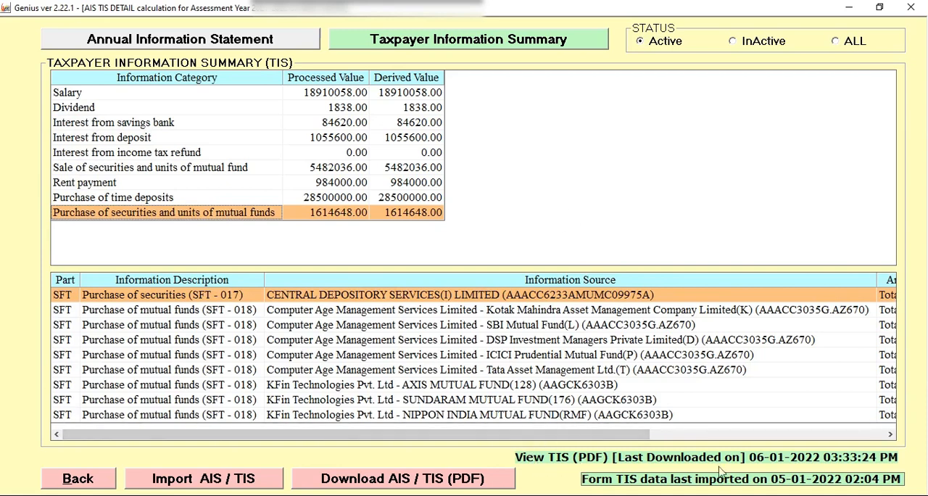
mouse_move(803, 473)
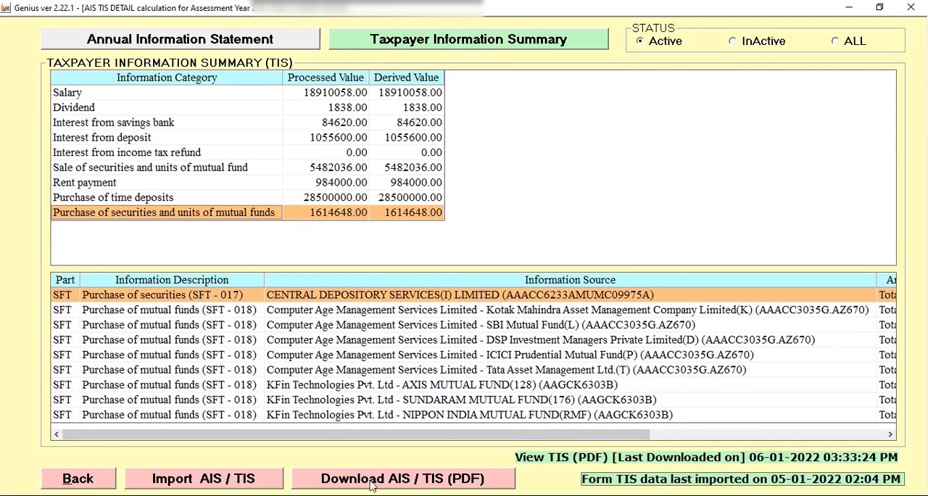
mouse_move(377, 487)
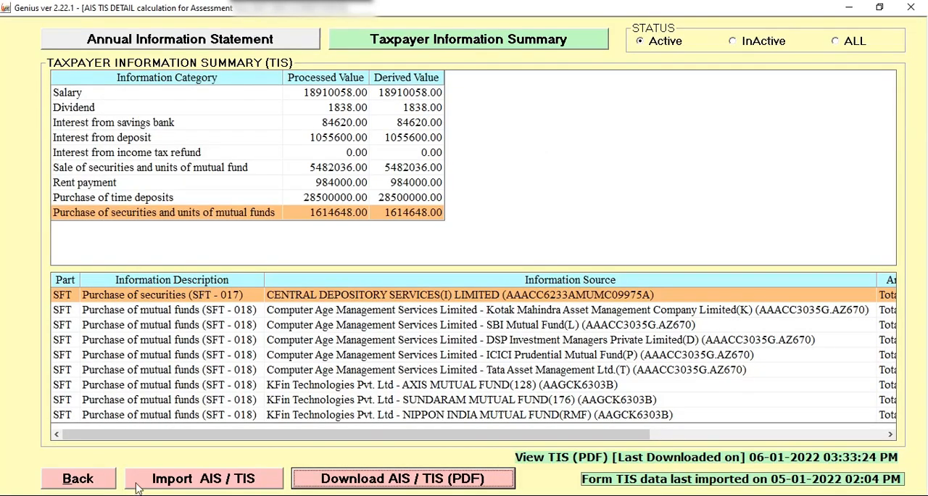
- Go back from AIS/TIS details to the A.Y. 2021-22 tax computation
click(77, 477)
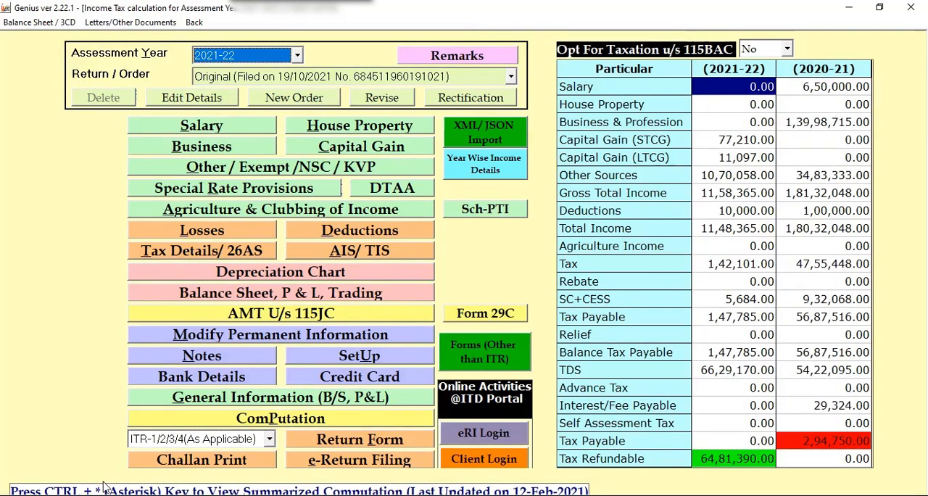
mouse_move(210, 23)
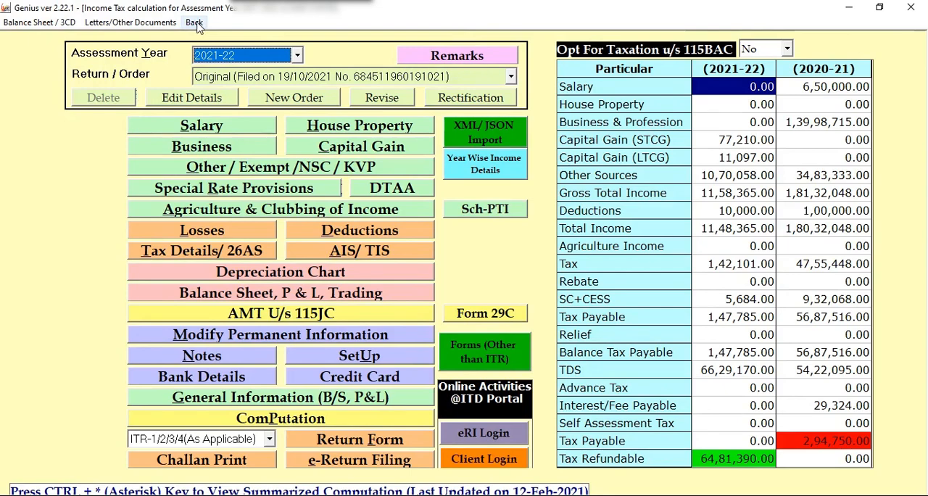
- Leave the income tax computation and client list for the Genius Welcome menu
click(193, 22)
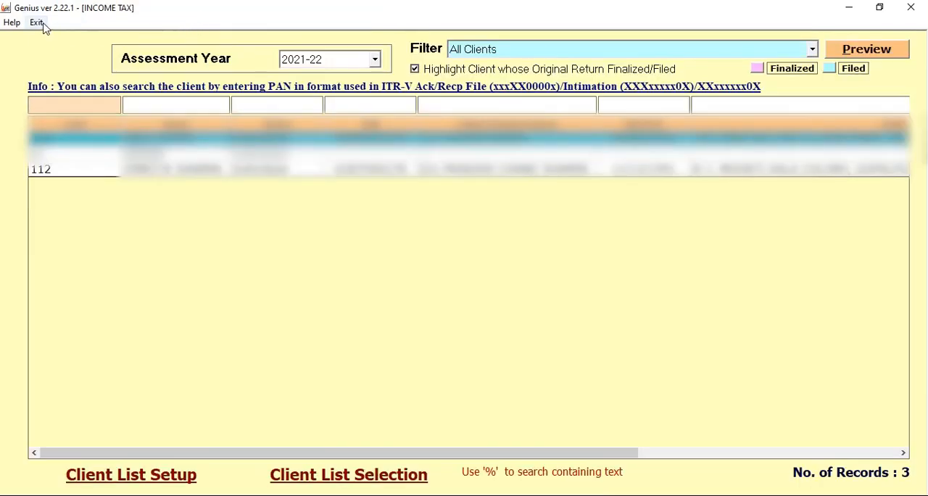
click(36, 22)
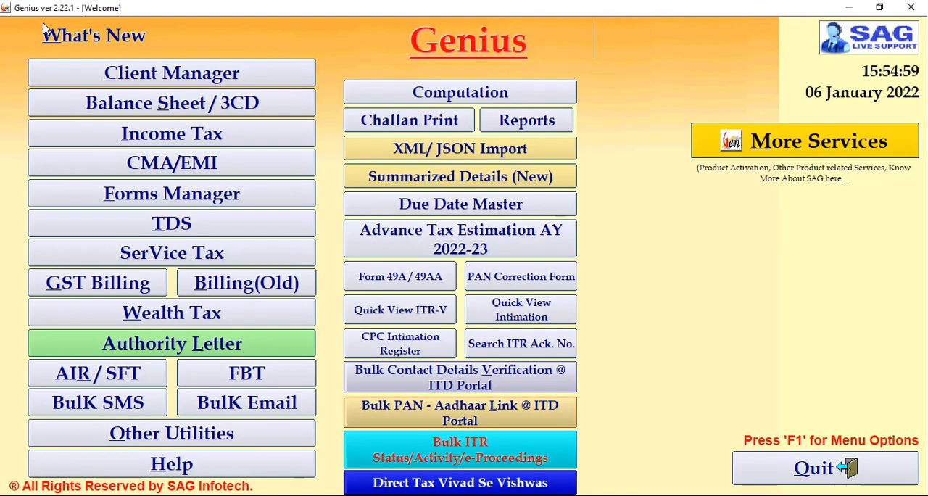
mouse_move(330, 42)
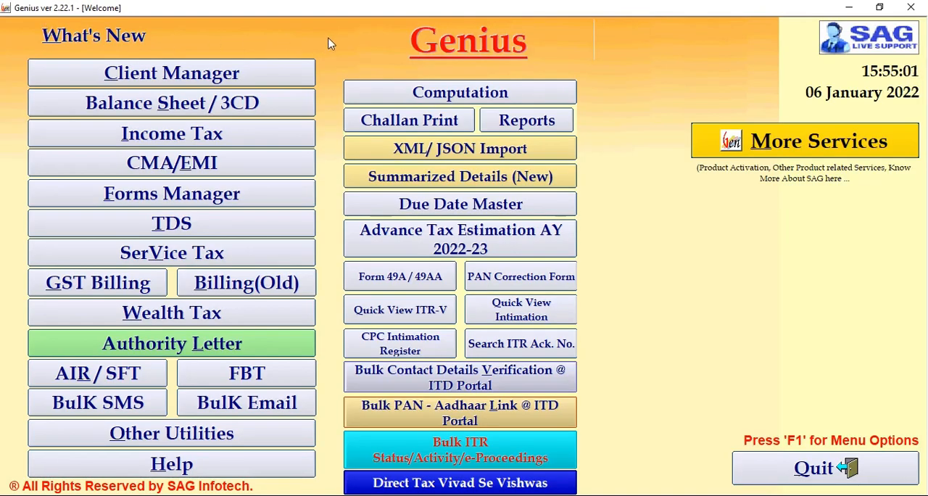